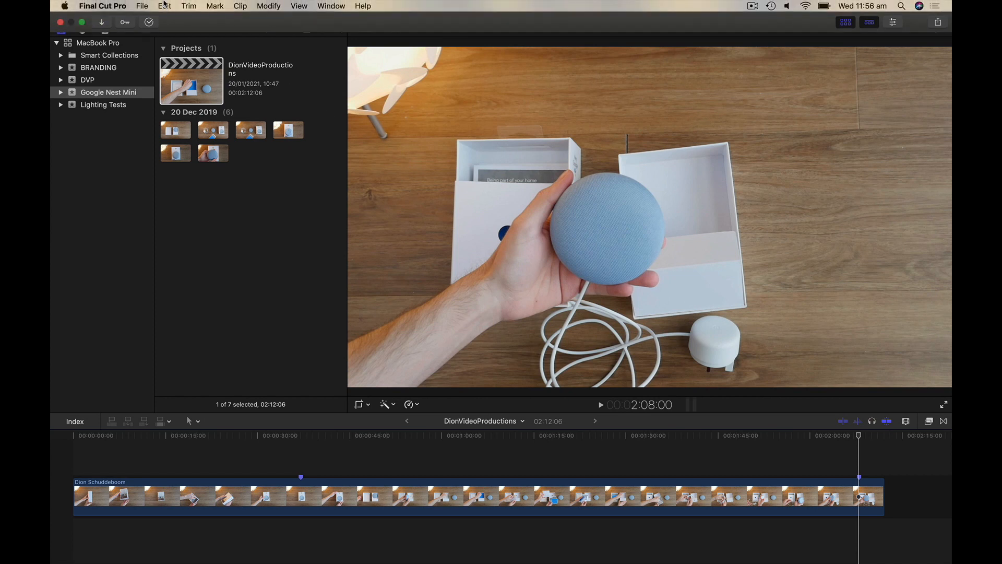
Open General preferences and the Time Display list showing HH:MM:SS:FF.
{"action": "left_click", "coordinate": [103, 6]}
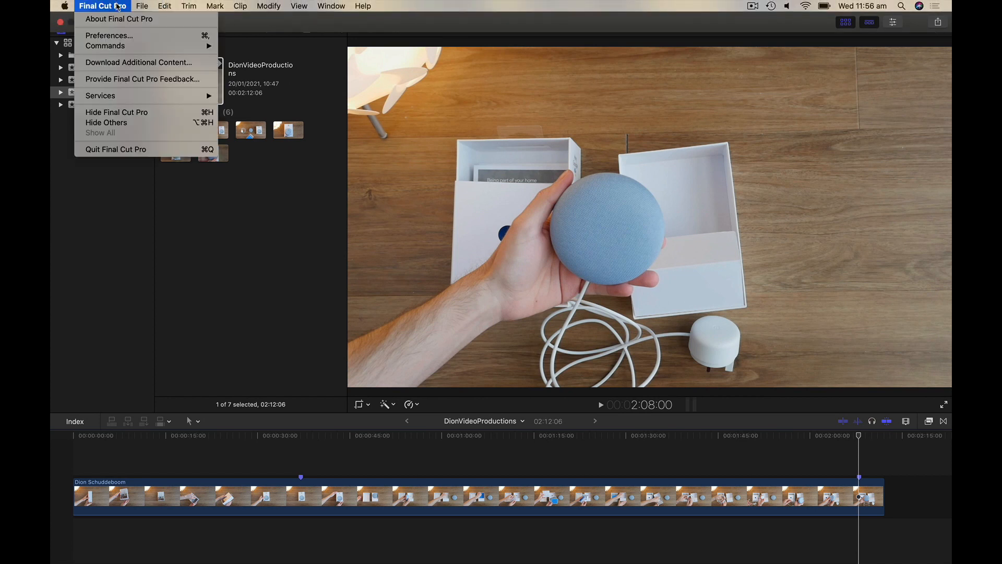
{"action": "mouse_move", "coordinate": [109, 35]}
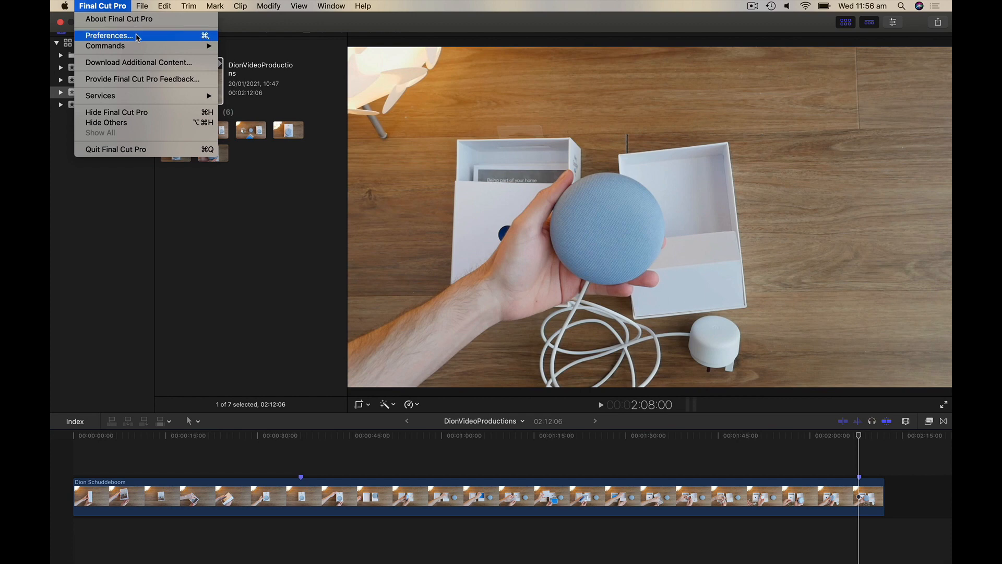
{"action": "left_click", "coordinate": [109, 36]}
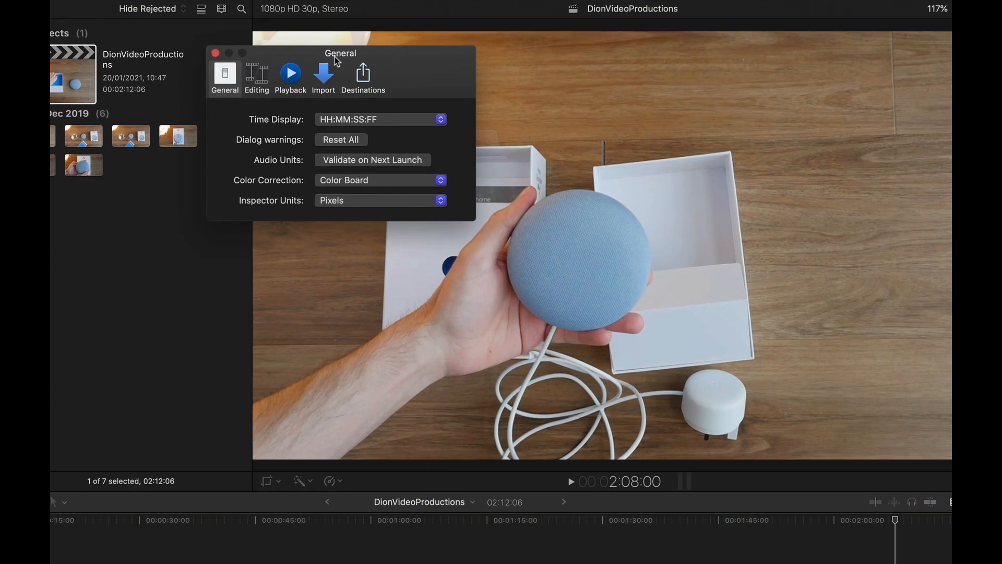
{"action": "mouse_move", "coordinate": [384, 57]}
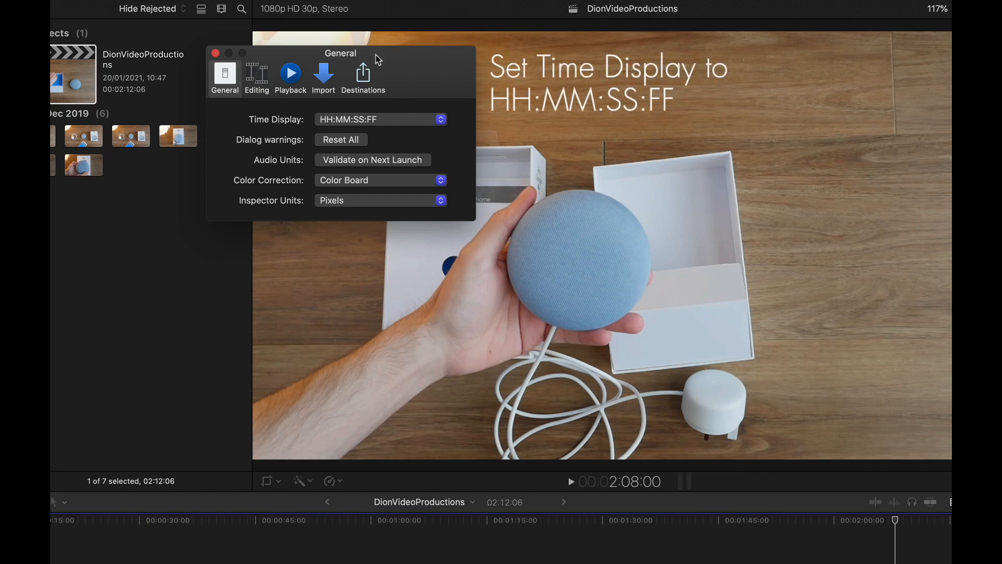
{"action": "mouse_move", "coordinate": [410, 123]}
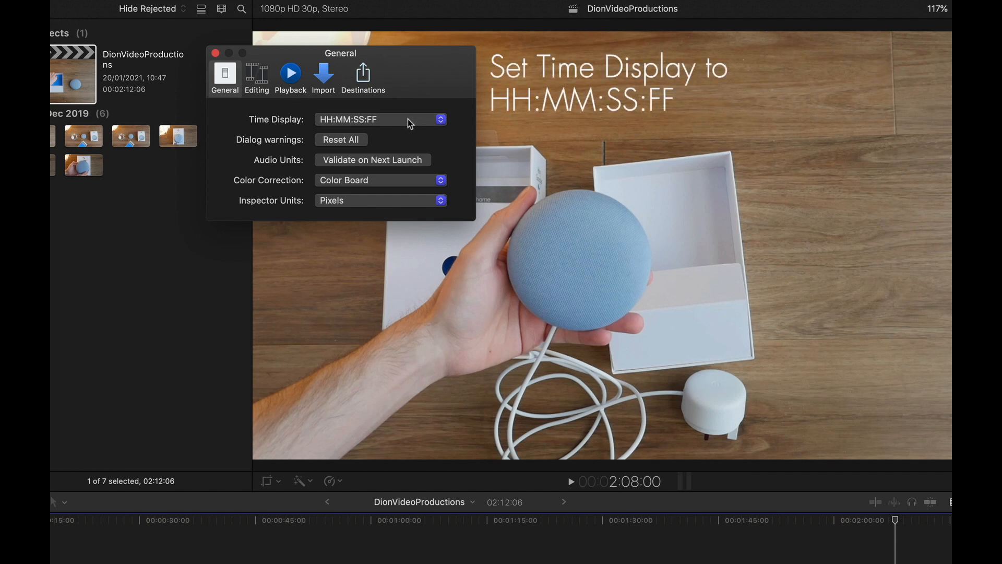
{"action": "left_click", "coordinate": [380, 119]}
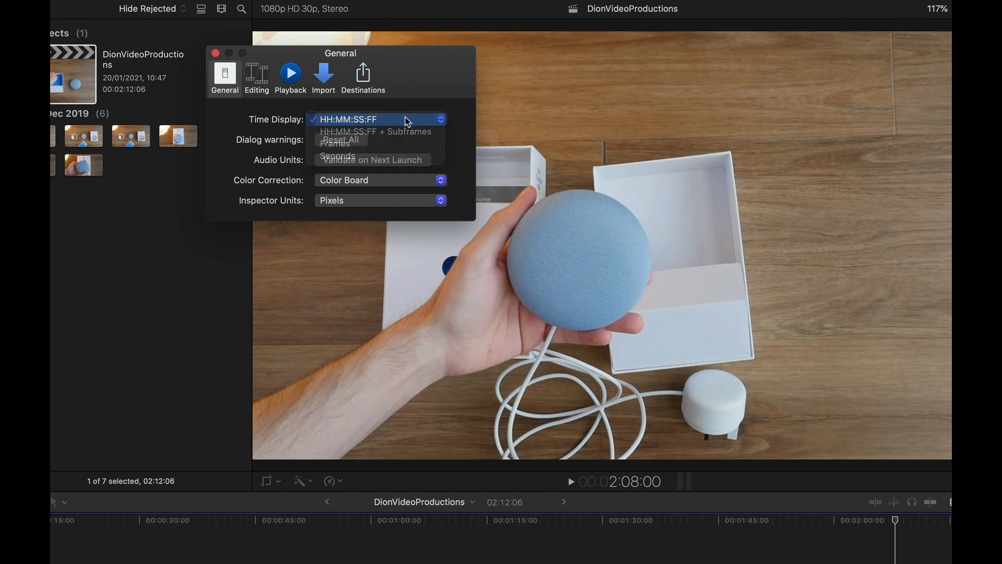
Keep HH:MM:SS:FF, then uncheck Background render in the Playback preferences.
{"action": "left_click", "coordinate": [256, 77]}
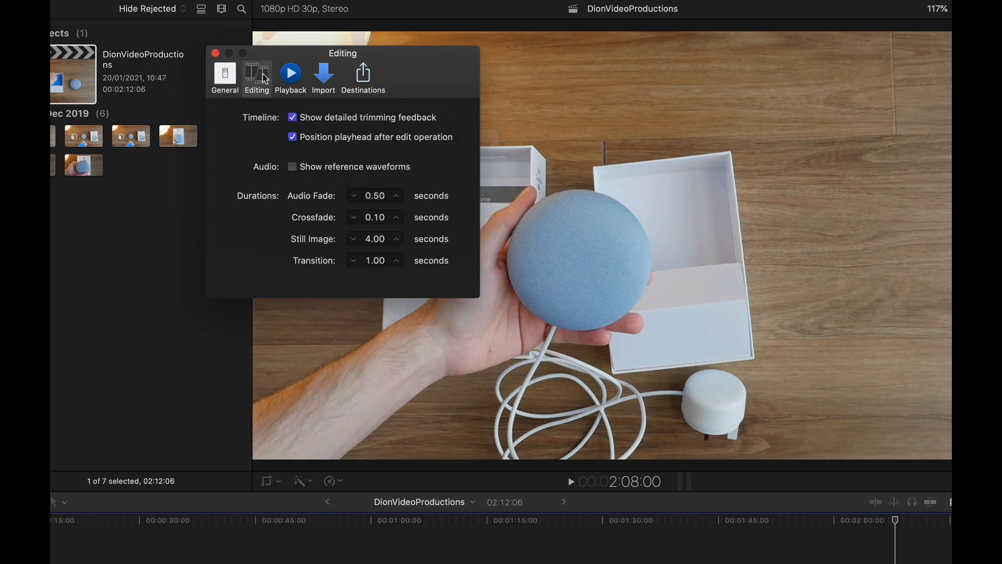
{"action": "left_click", "coordinate": [289, 75]}
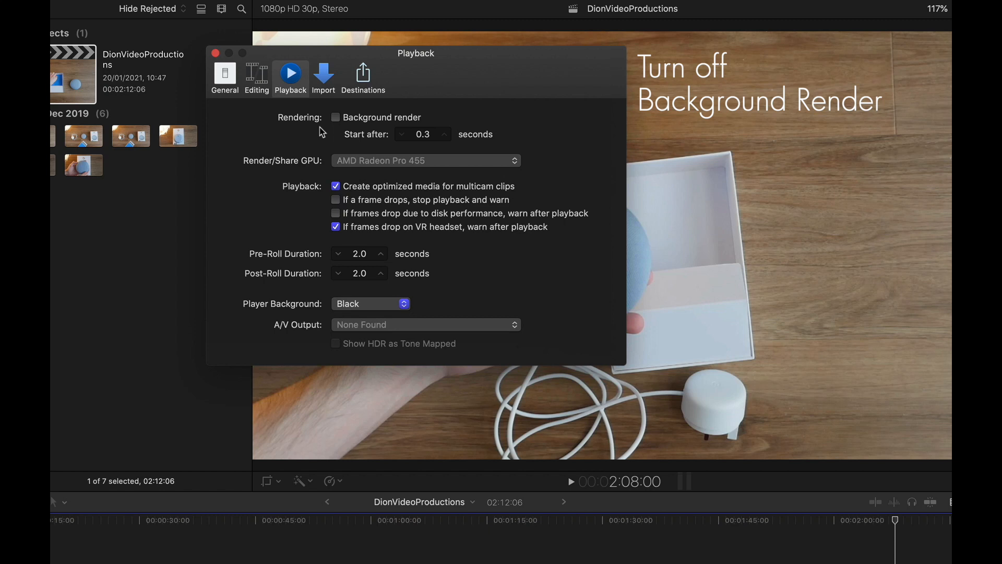
{"action": "left_click", "coordinate": [336, 117]}
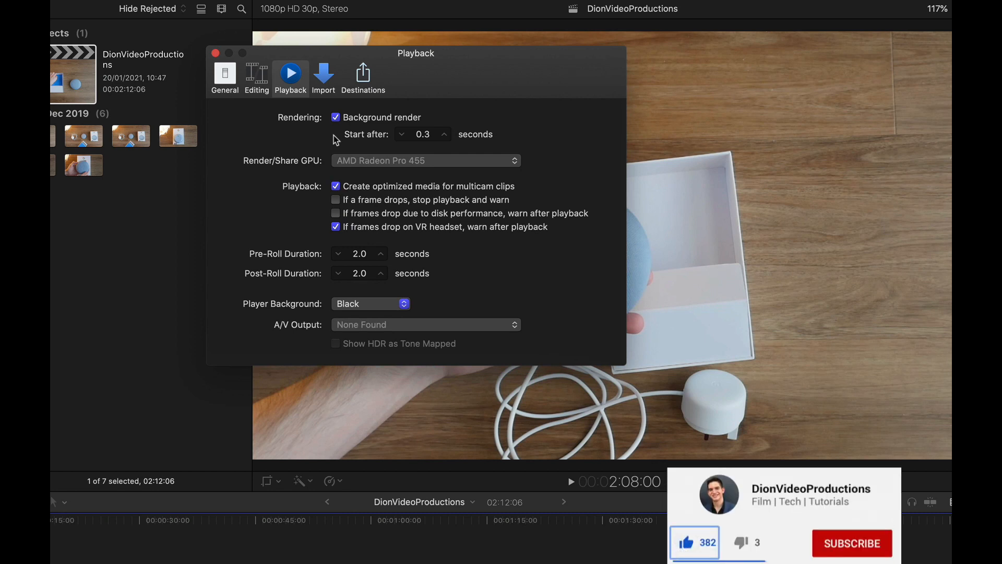
{"action": "left_click", "coordinate": [851, 543]}
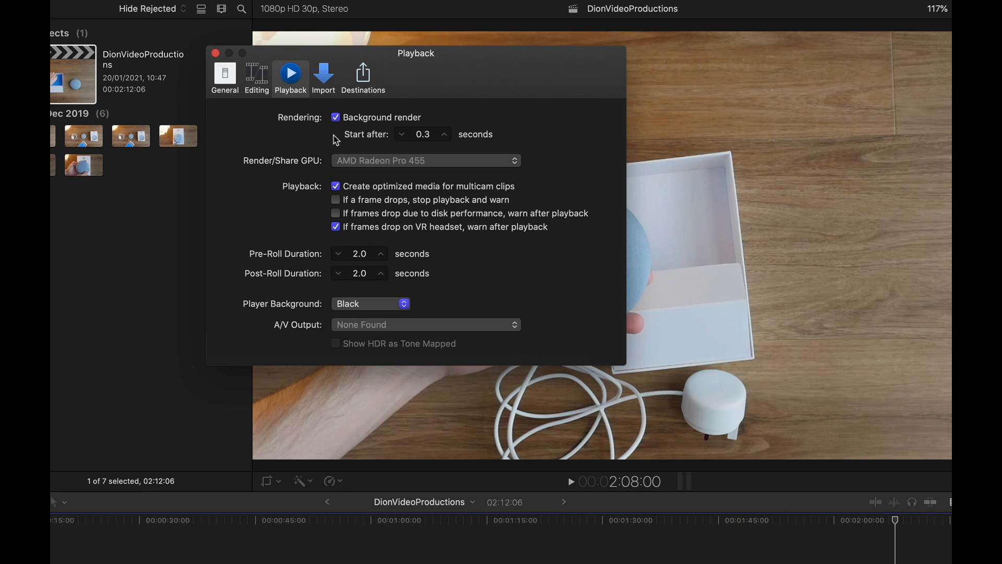
{"action": "mouse_move", "coordinate": [339, 117]}
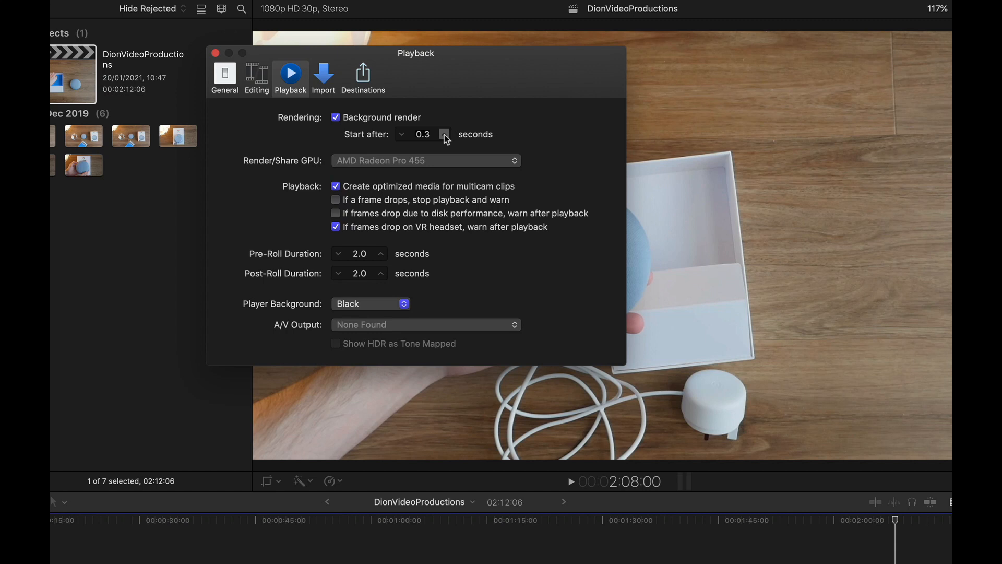
{"action": "mouse_move", "coordinate": [327, 142]}
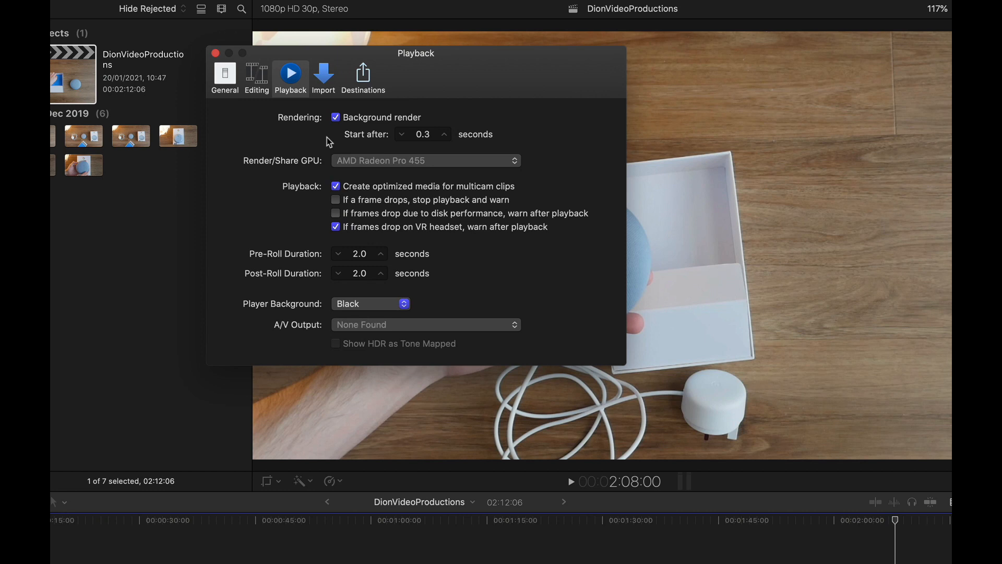
{"action": "left_click", "coordinate": [335, 116]}
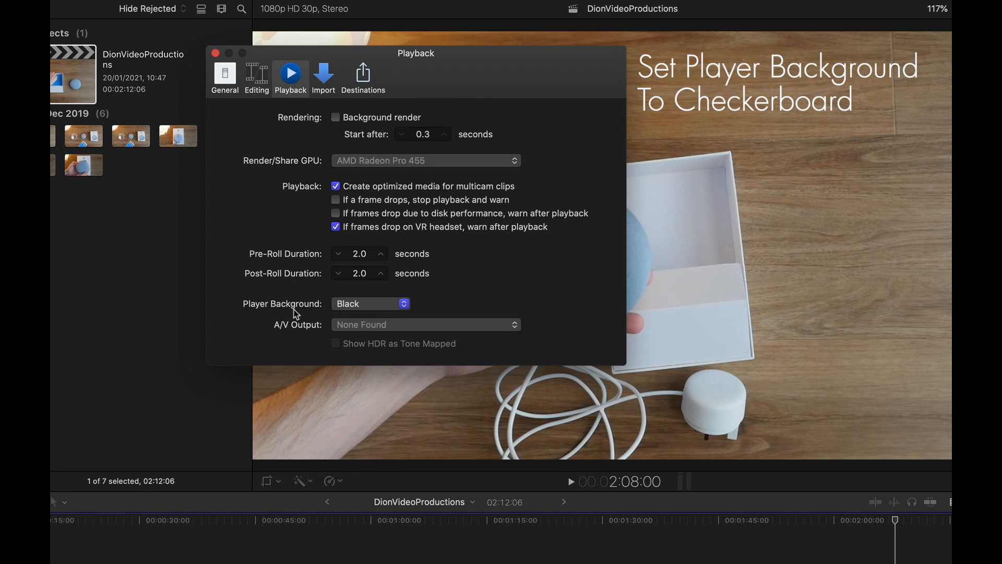
{"action": "mouse_move", "coordinate": [379, 310]}
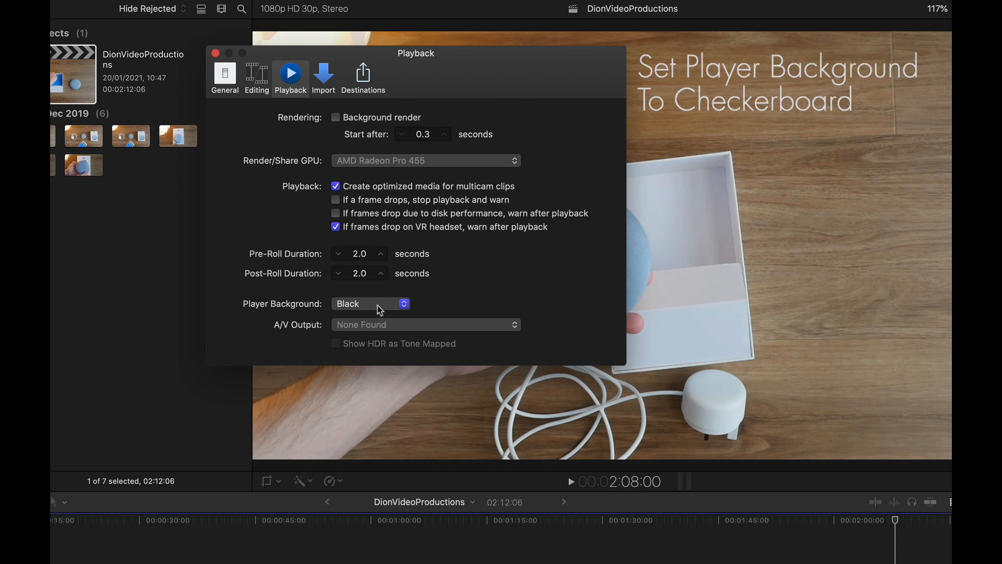
Set Player Background from Black to Checkerboard.
{"action": "left_click", "coordinate": [370, 304]}
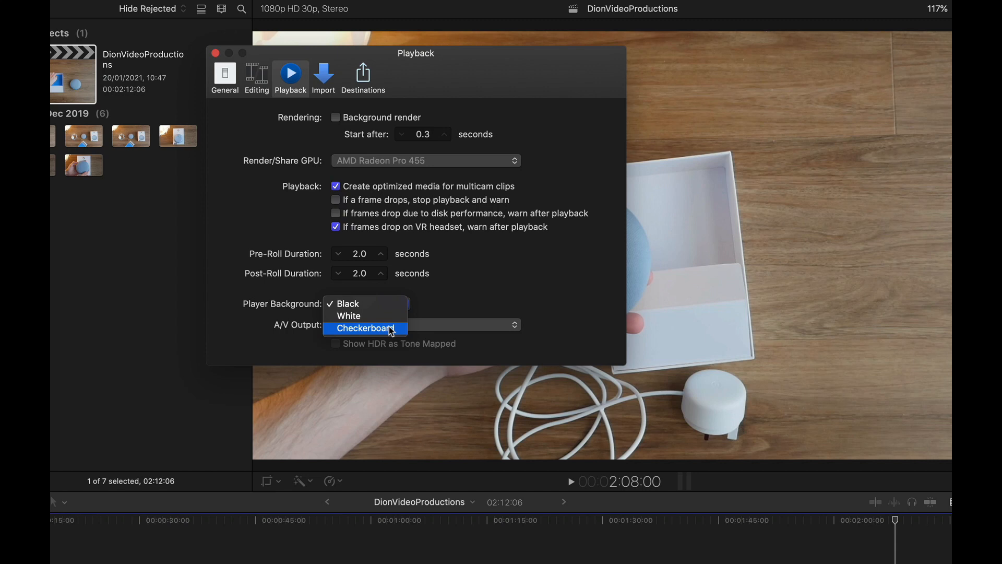
{"action": "left_click", "coordinate": [364, 327]}
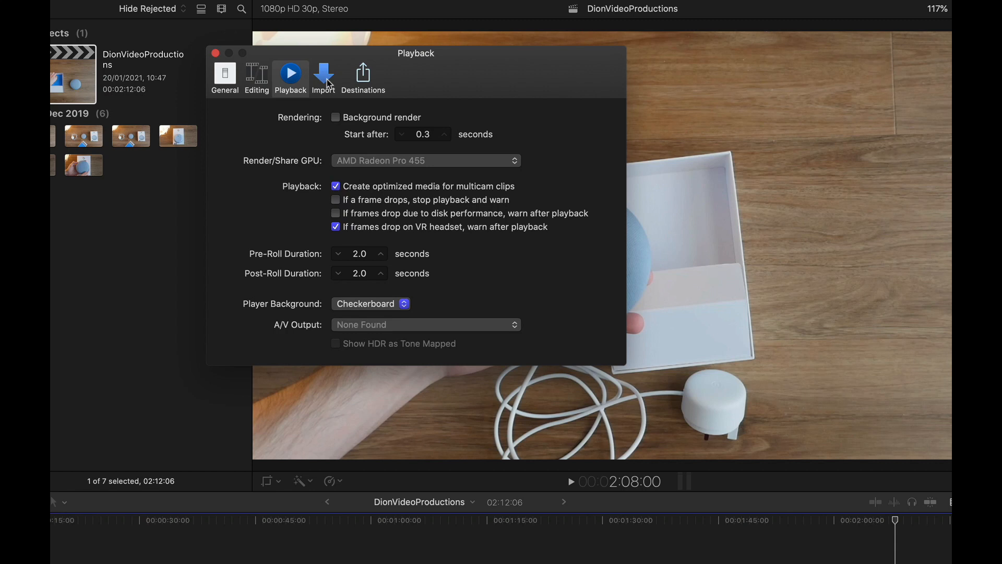
Show Import preferences with Files set to Copy to library storage location.
{"action": "left_click", "coordinate": [322, 76]}
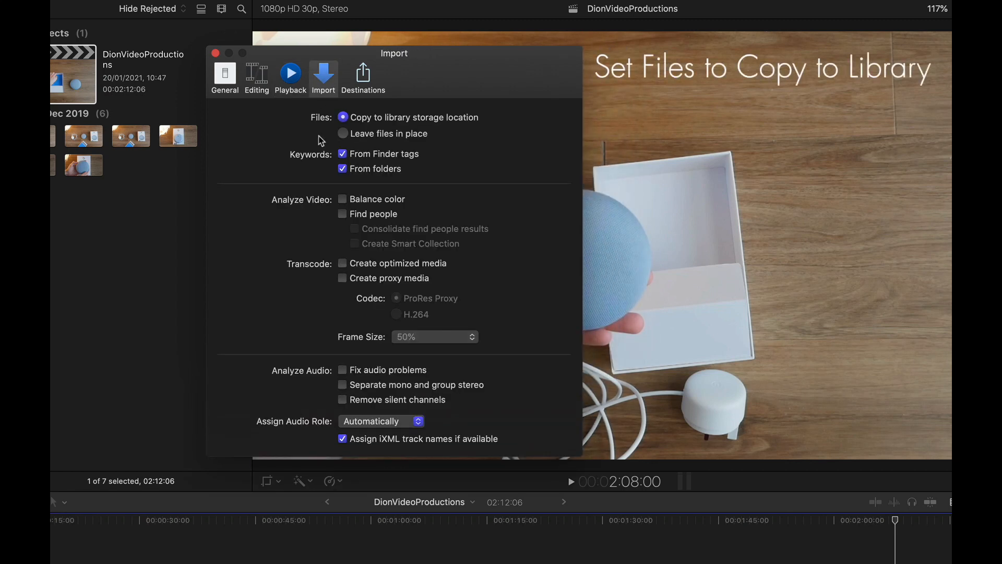
{"action": "mouse_move", "coordinate": [322, 136]}
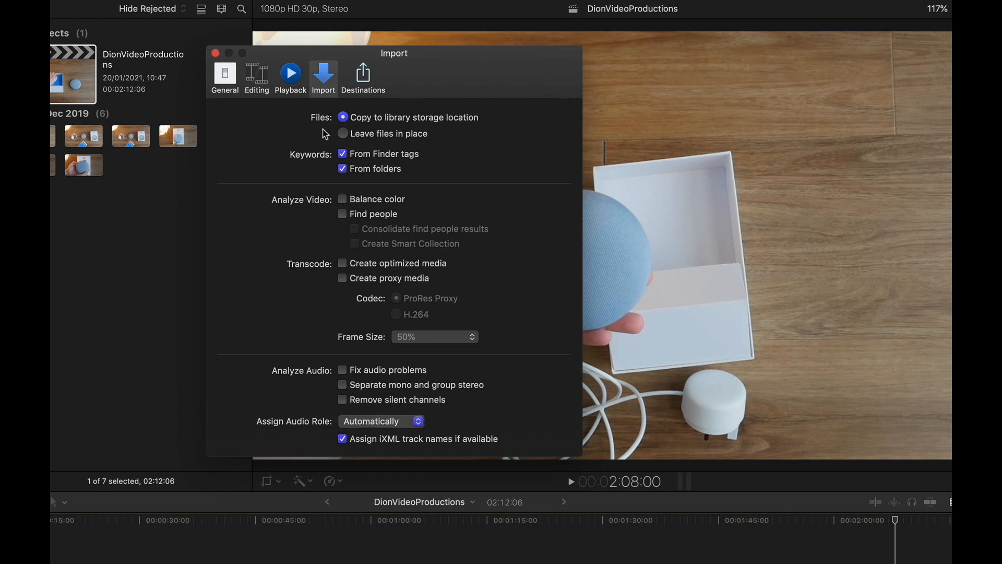
{"action": "mouse_move", "coordinate": [472, 122]}
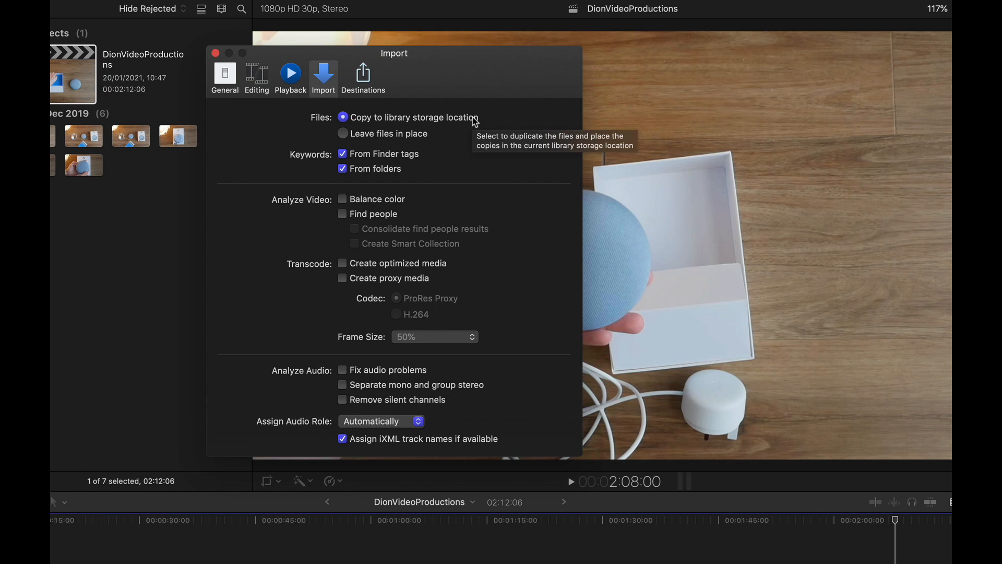
Select Master File (default) under Destinations to show its Audio Only, AAC settings.
{"action": "left_click", "coordinate": [362, 77]}
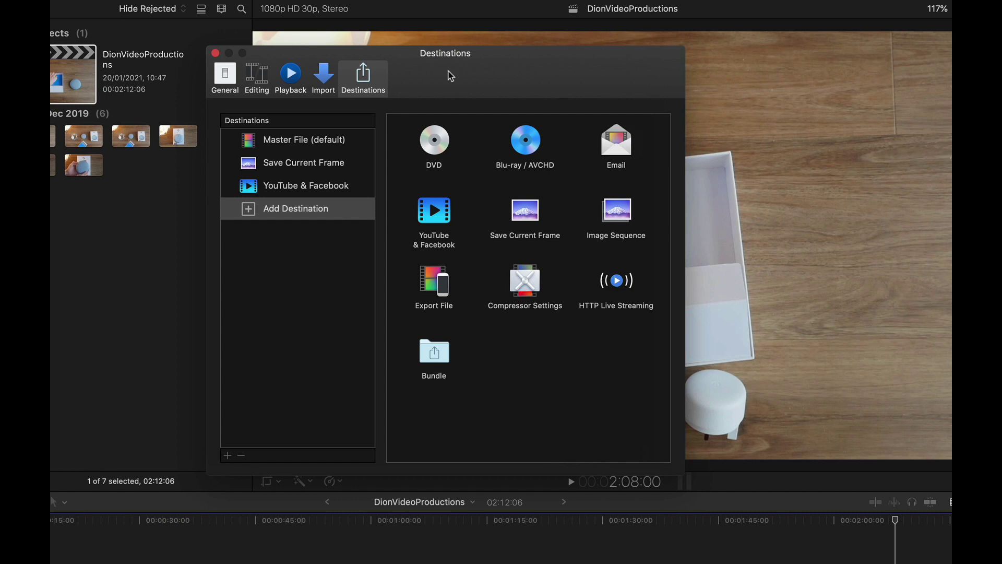
{"action": "mouse_move", "coordinate": [349, 194]}
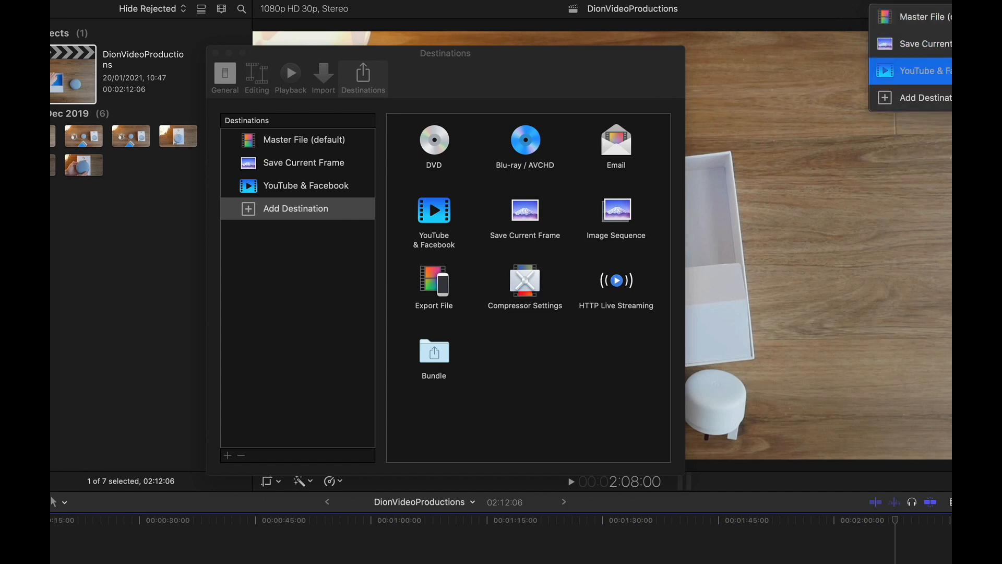
{"action": "left_click", "coordinate": [620, 77]}
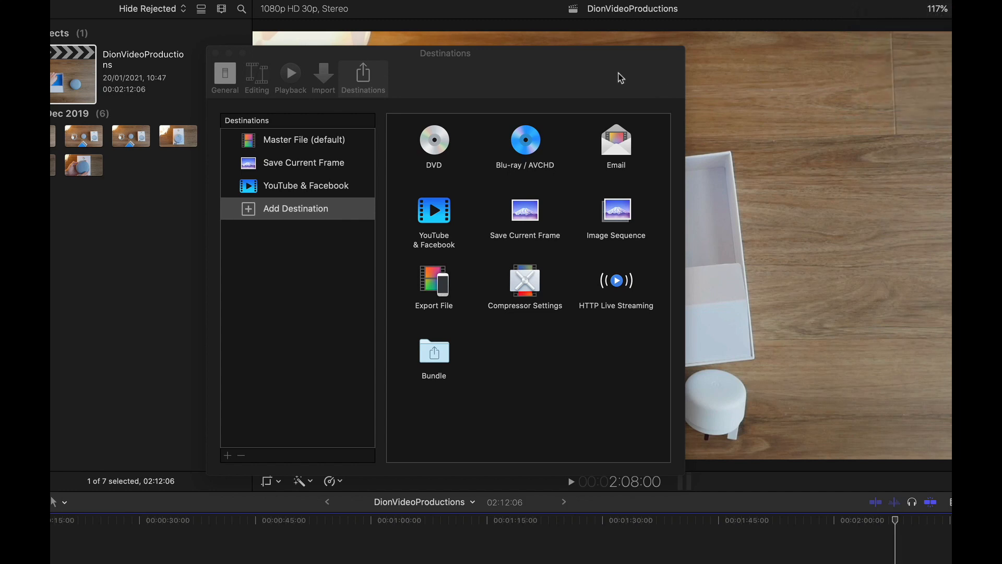
{"action": "double_click", "coordinate": [303, 139]}
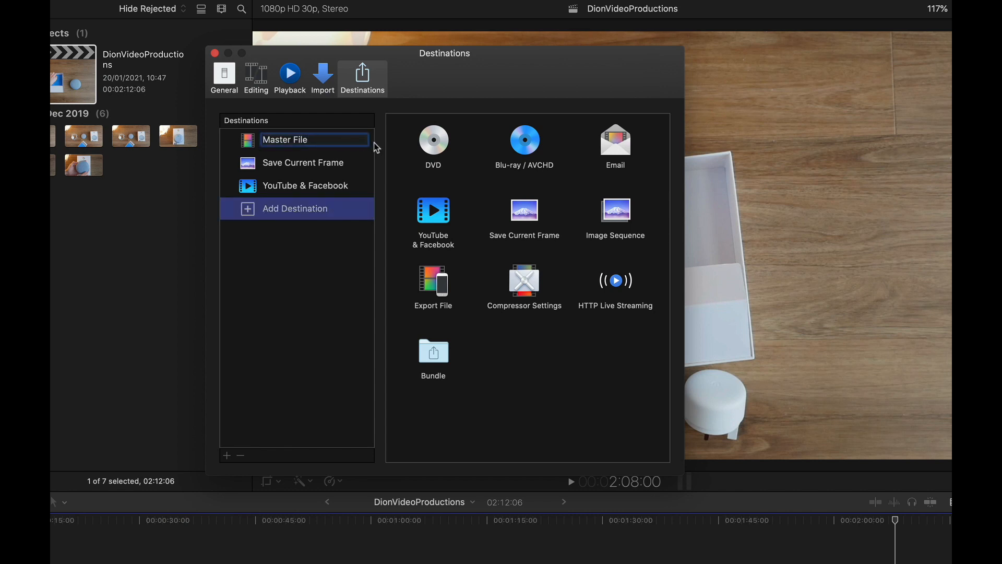
{"action": "double_click", "coordinate": [286, 139]}
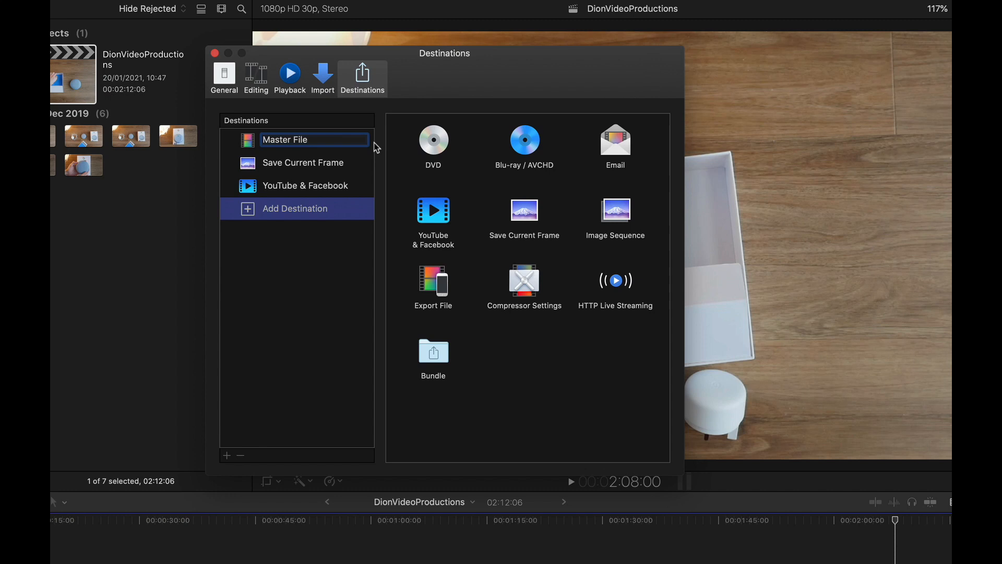
{"action": "left_click", "coordinate": [297, 139]}
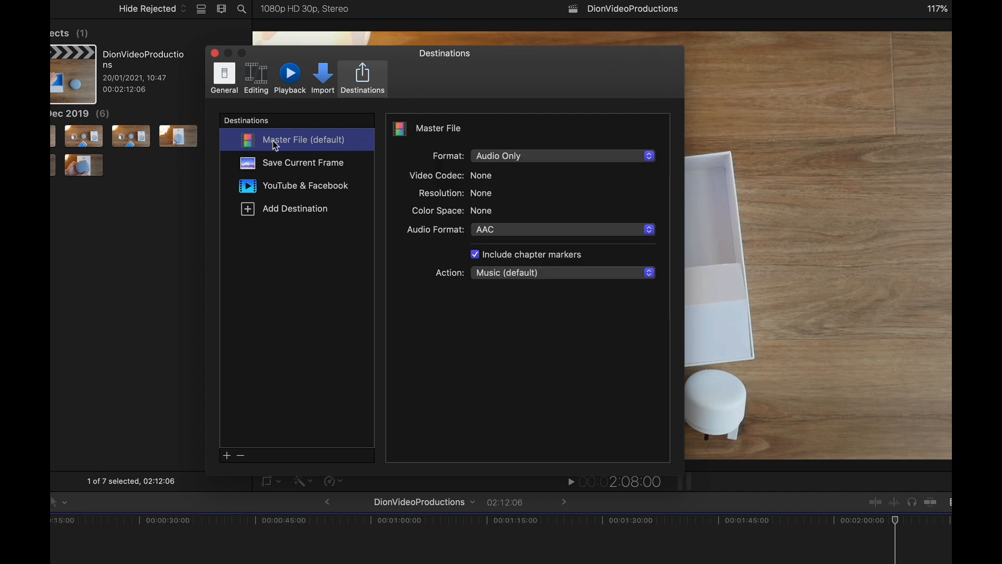
{"action": "left_click", "coordinate": [302, 162]}
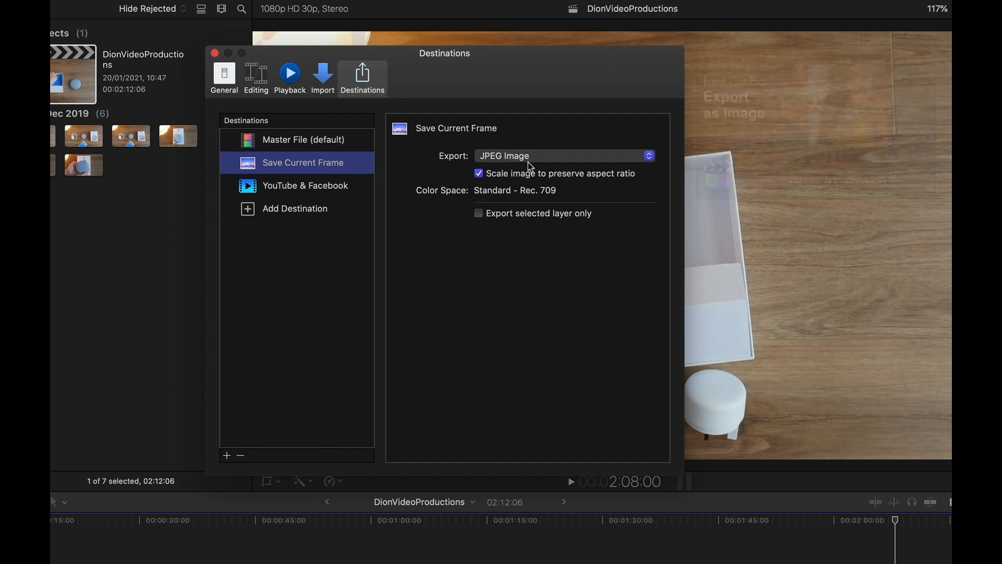
{"action": "left_click", "coordinate": [562, 156]}
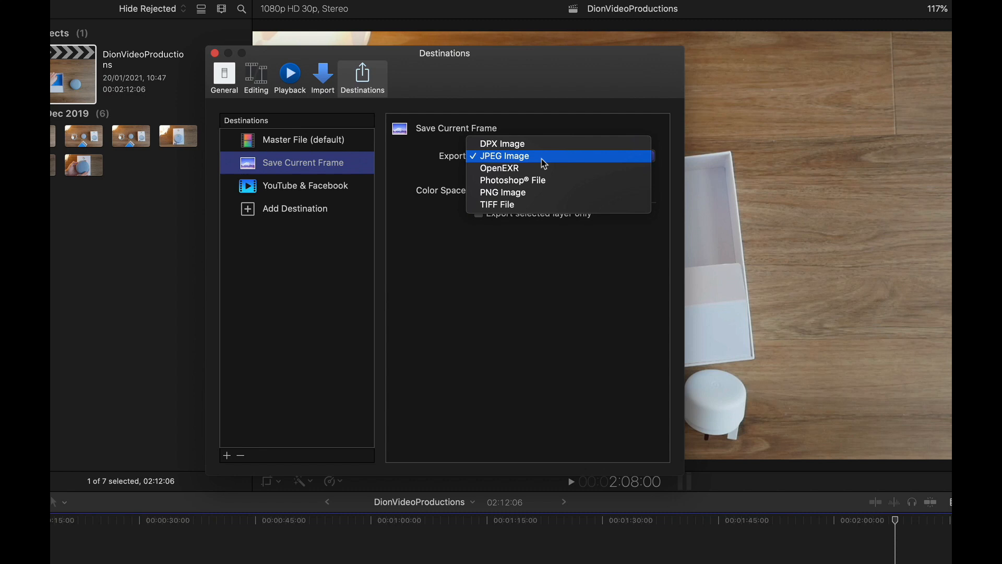
{"action": "left_click", "coordinate": [505, 155]}
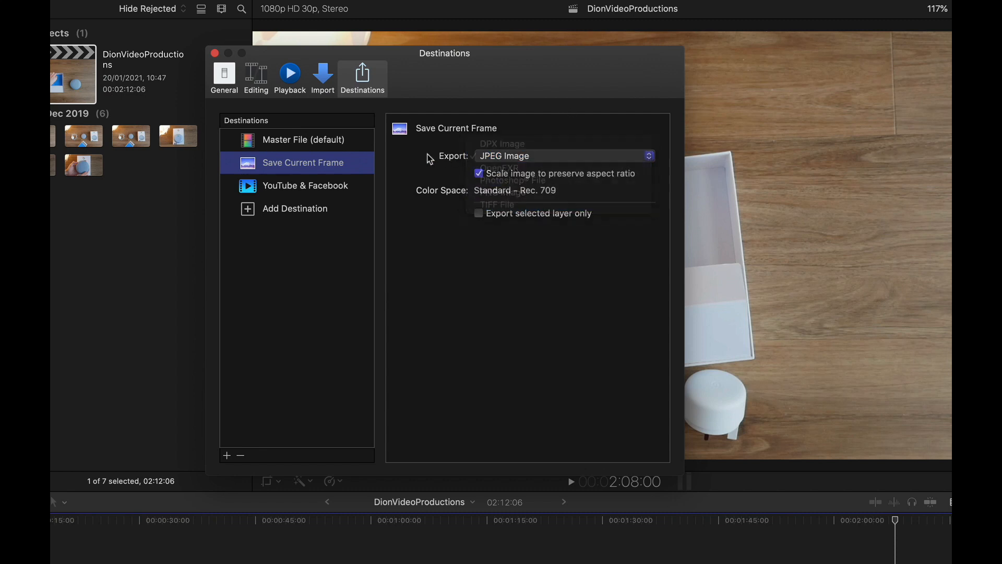
{"action": "left_click", "coordinate": [563, 156]}
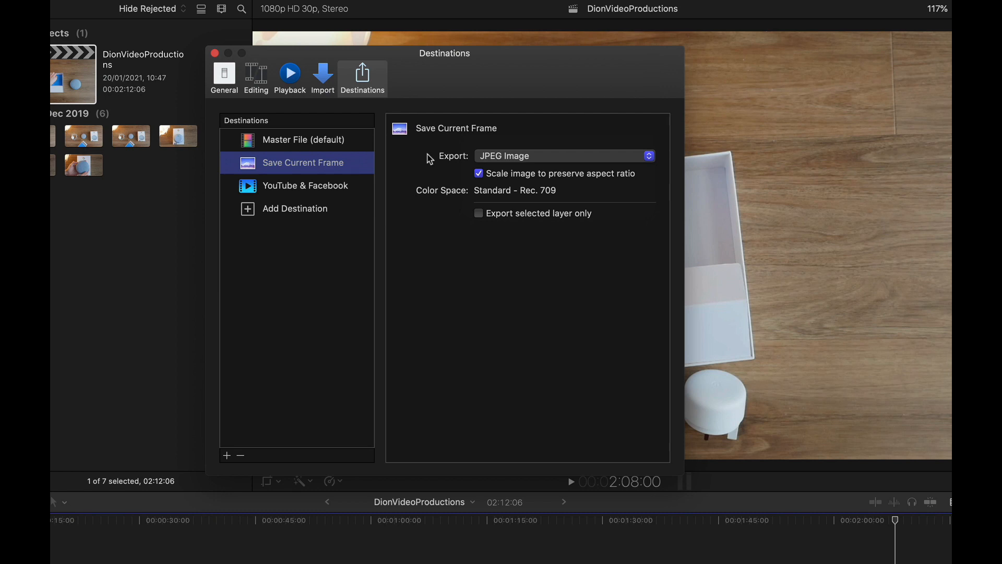
{"action": "mouse_move", "coordinate": [328, 112]}
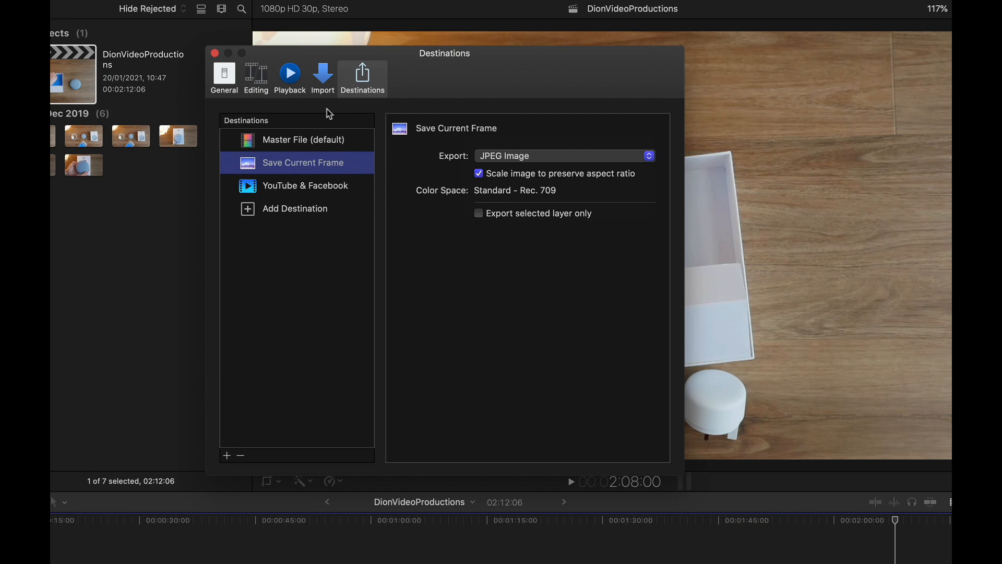
Review Add Destination types like DVD, Email, Export File, then return to the timeline.
{"action": "left_click", "coordinate": [294, 208]}
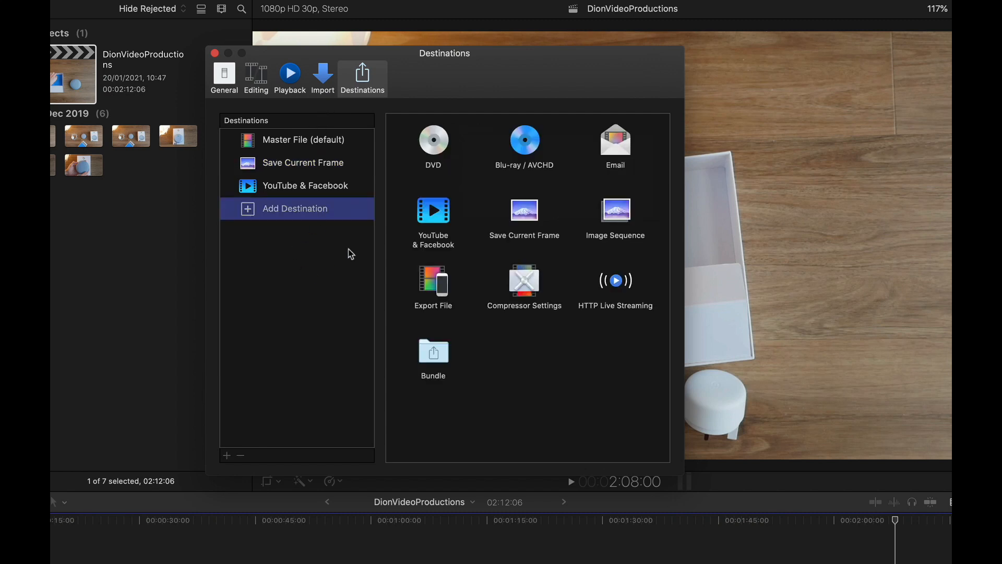
{"action": "mouse_move", "coordinate": [524, 214]}
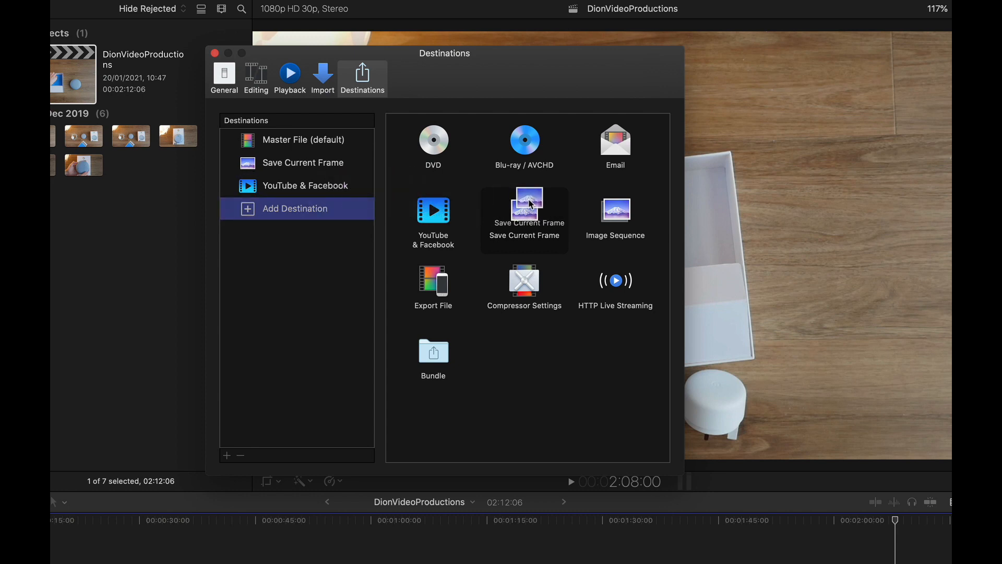
{"action": "mouse_move", "coordinate": [356, 196]}
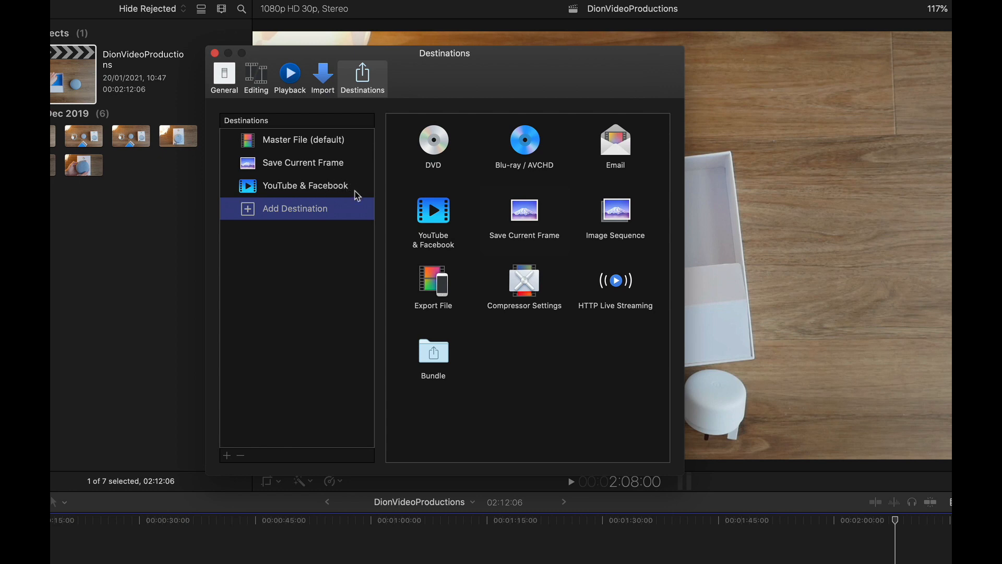
{"action": "mouse_move", "coordinate": [352, 236]}
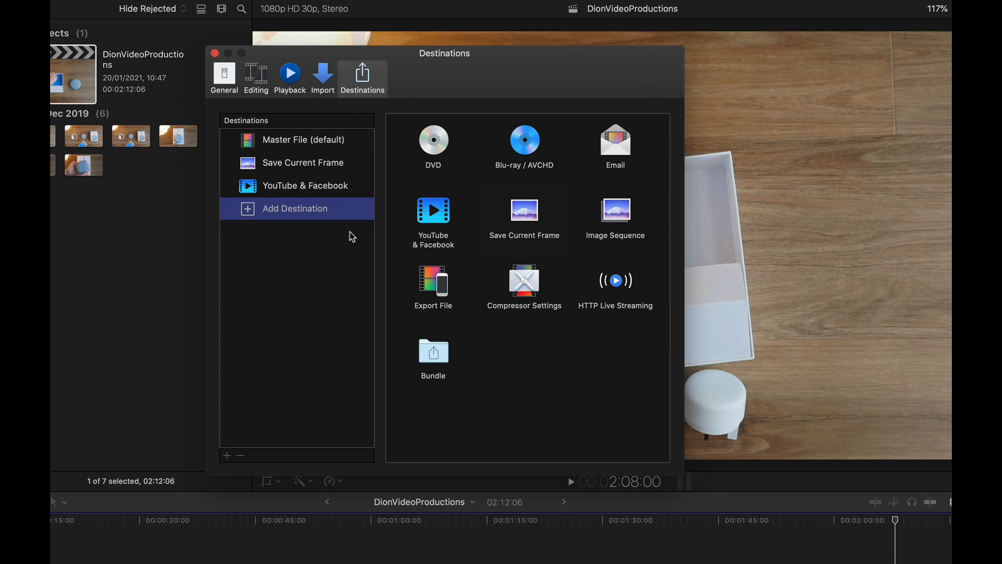
{"action": "mouse_move", "coordinate": [377, 240]}
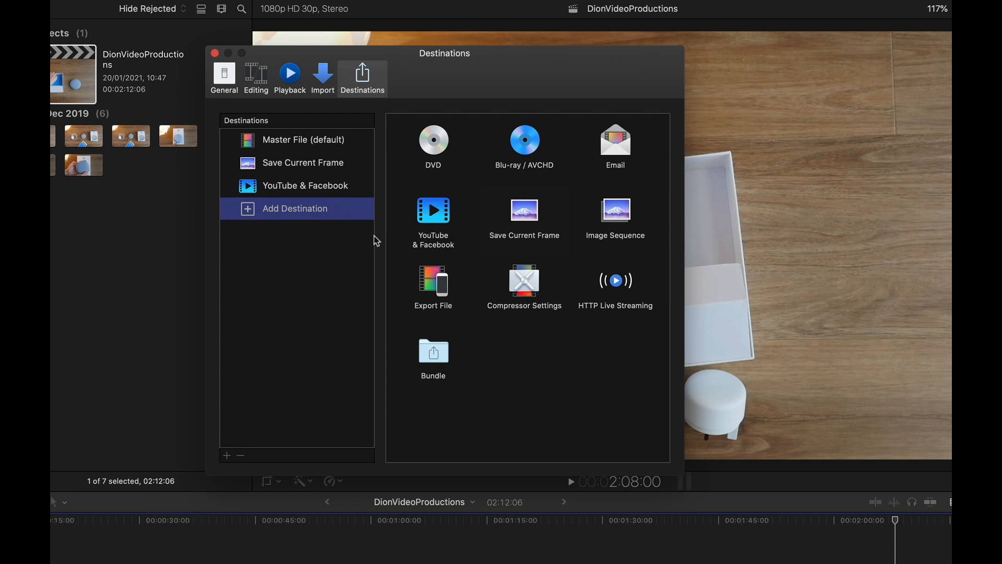
{"action": "mouse_move", "coordinate": [358, 214]}
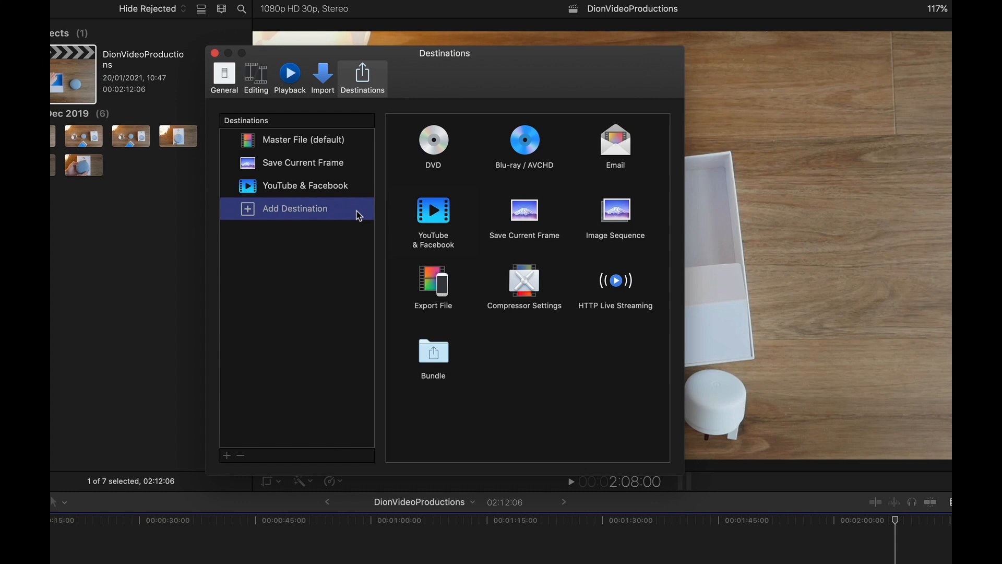
{"action": "mouse_move", "coordinate": [598, 170]}
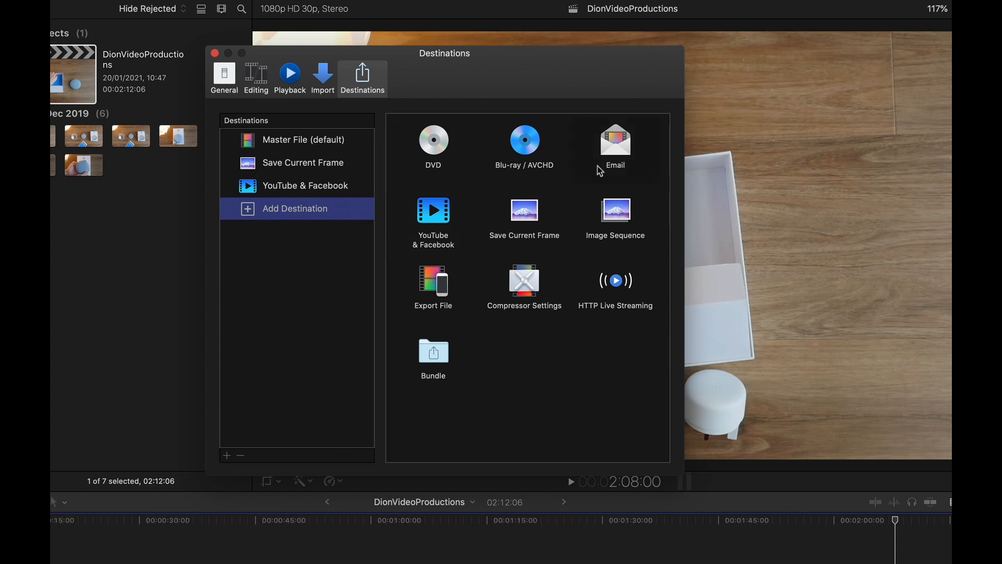
{"action": "mouse_move", "coordinate": [525, 381]}
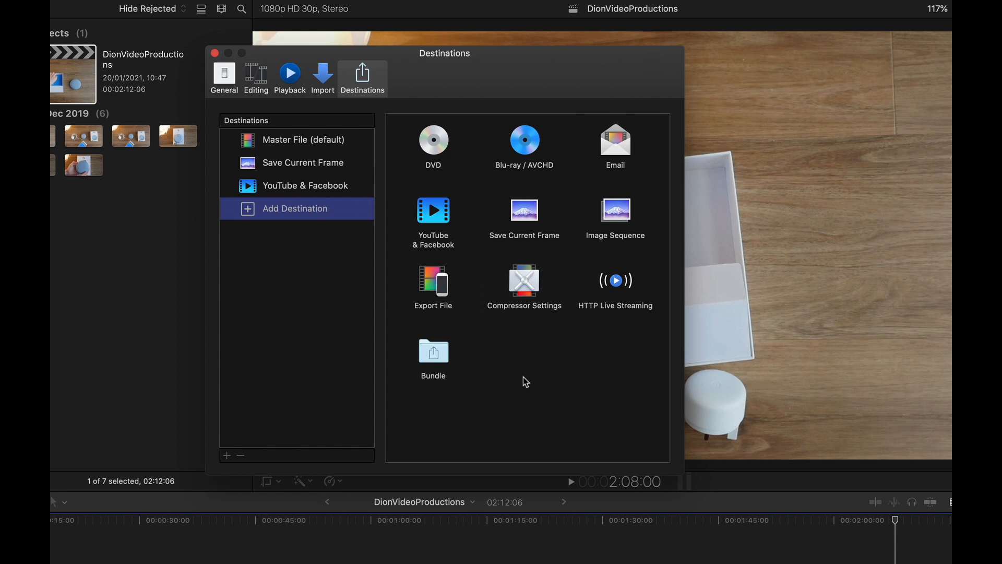
{"action": "mouse_move", "coordinate": [355, 142]}
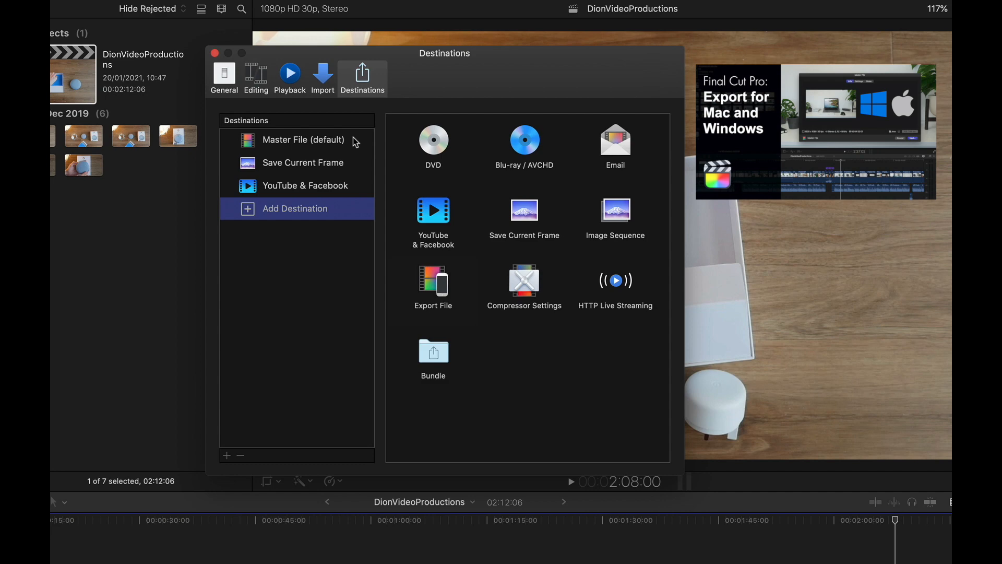
{"action": "left_click", "coordinate": [215, 53]}
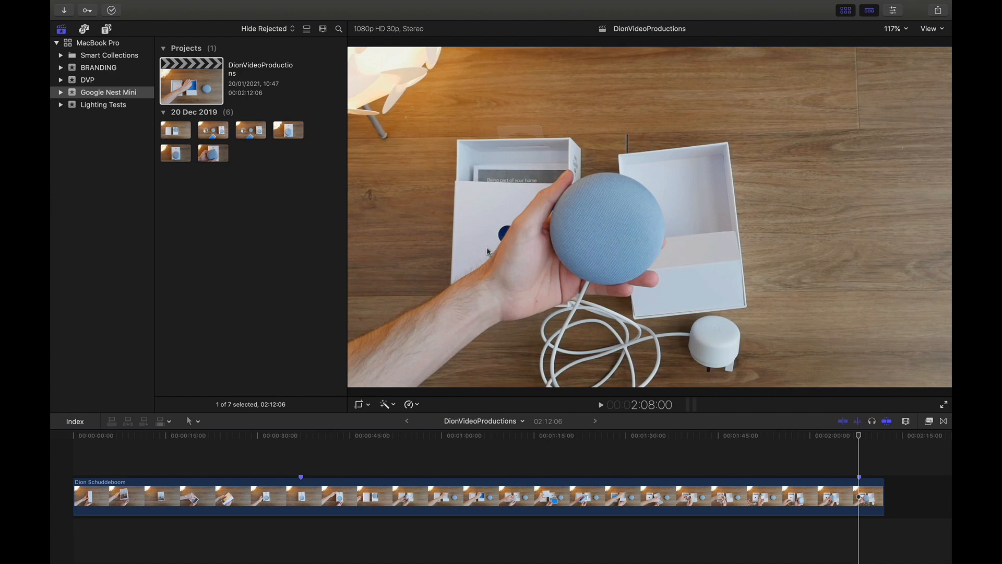
{"action": "mouse_move", "coordinate": [684, 408]}
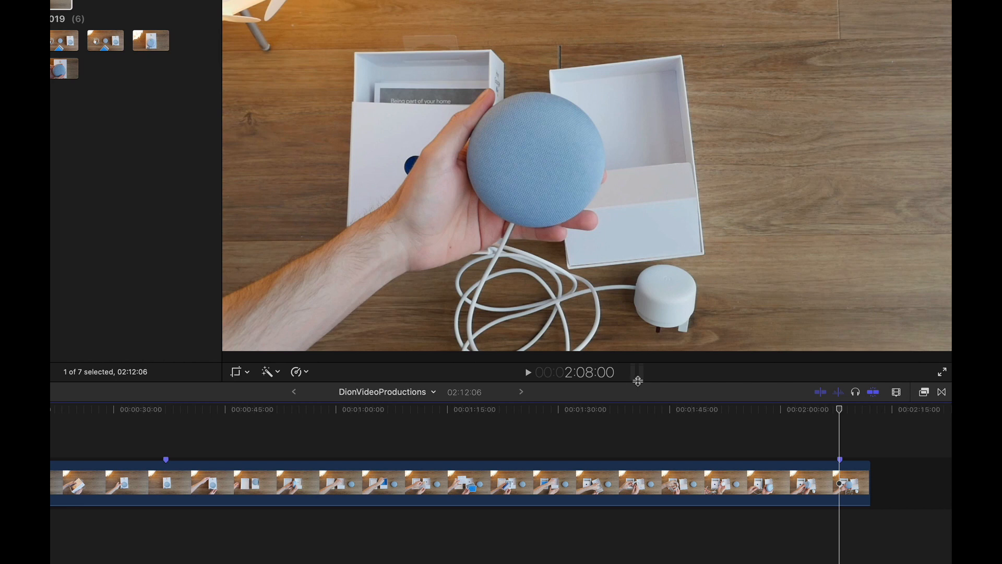
{"action": "mouse_move", "coordinate": [643, 375]}
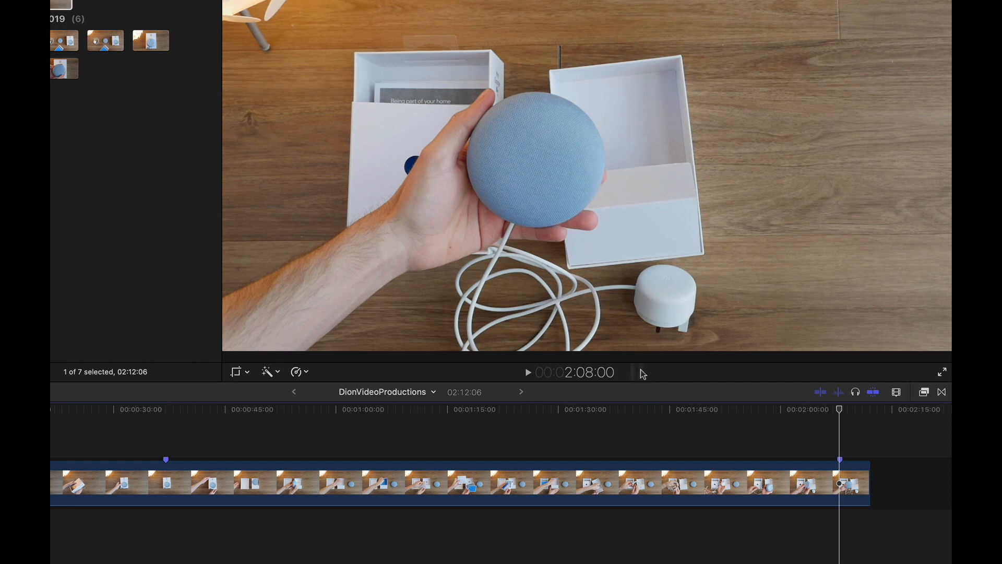
{"action": "mouse_move", "coordinate": [645, 375]}
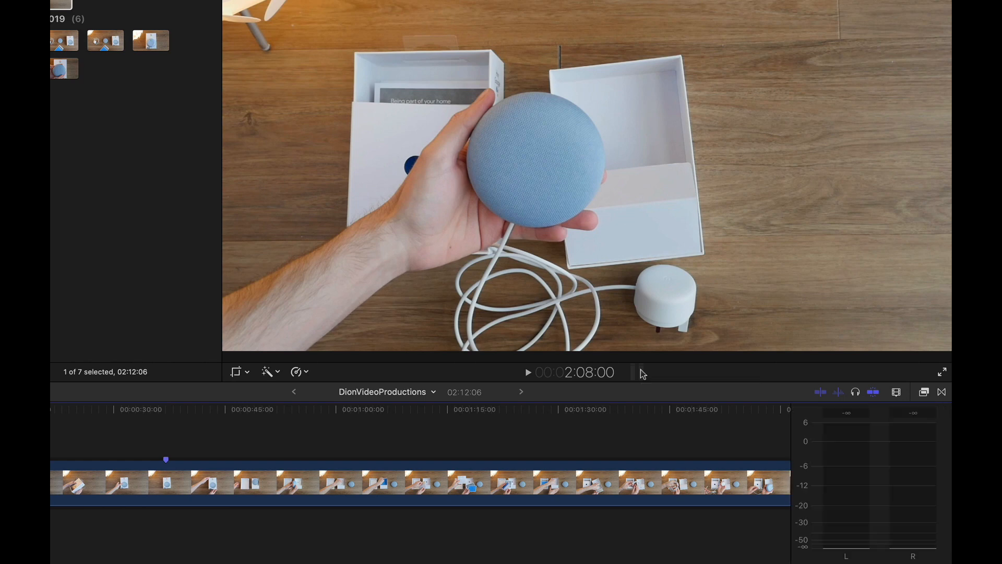
{"action": "mouse_move", "coordinate": [797, 448]}
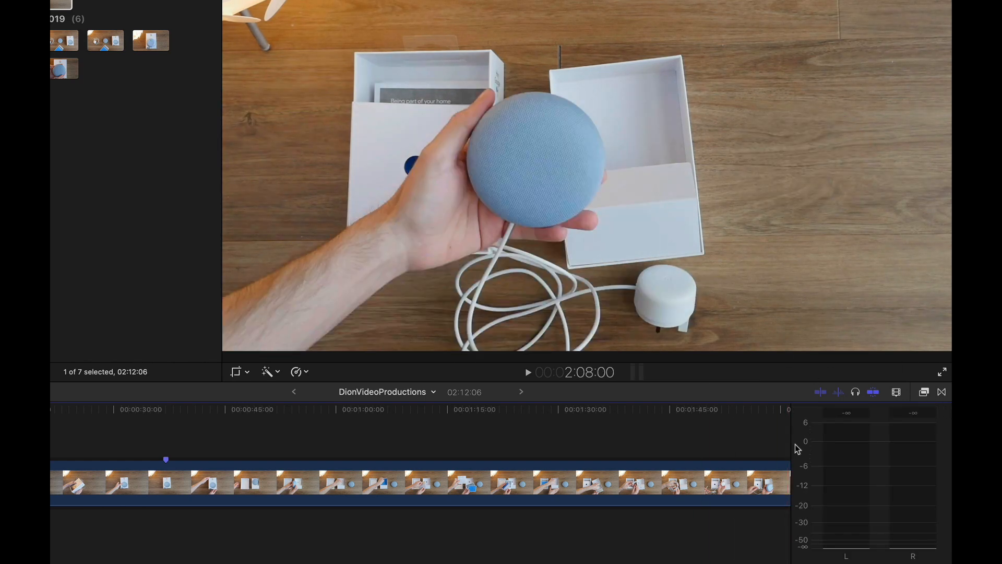
{"action": "mouse_move", "coordinate": [883, 418]}
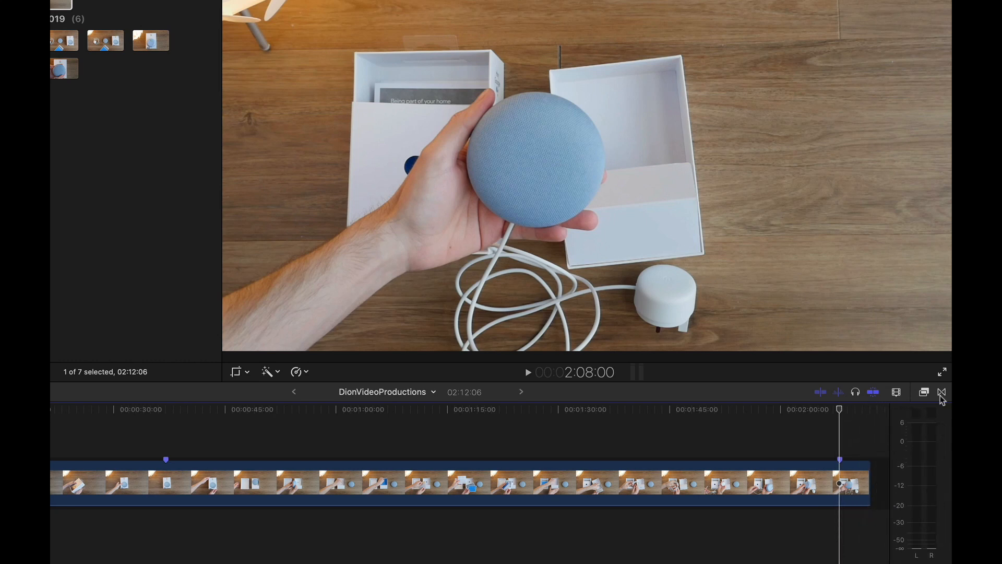
{"action": "mouse_move", "coordinate": [857, 369]}
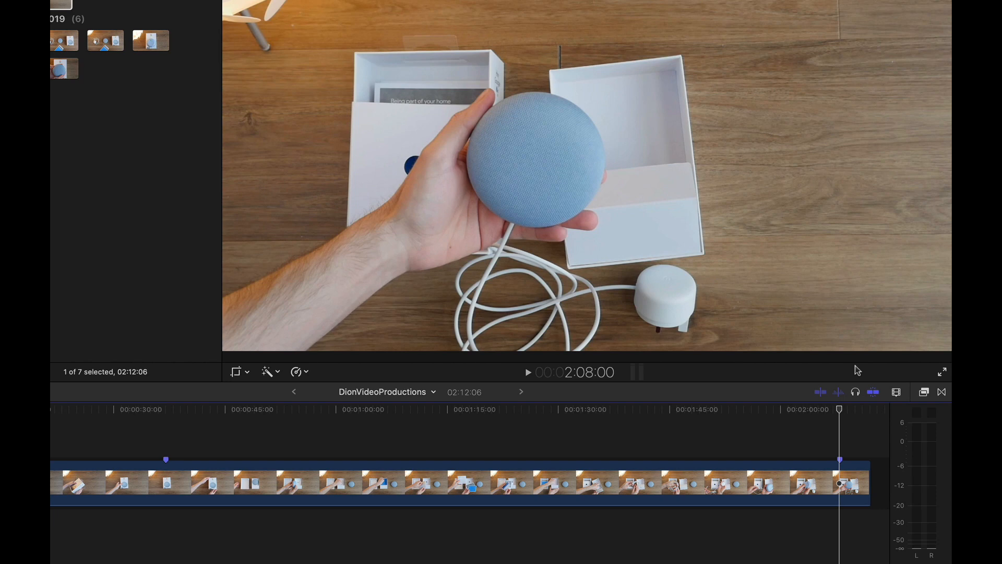
{"action": "mouse_move", "coordinate": [900, 474]}
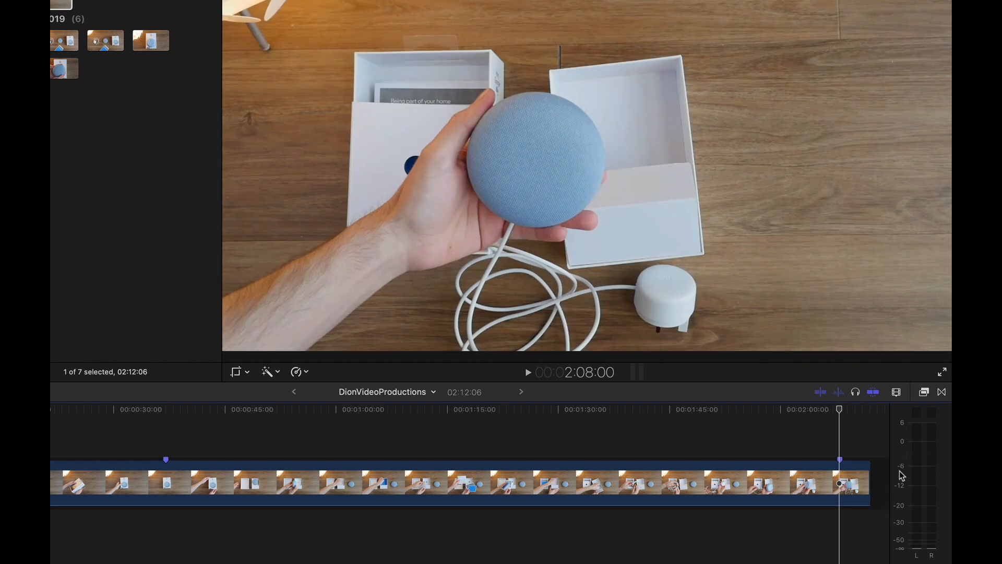
{"action": "mouse_move", "coordinate": [902, 498]}
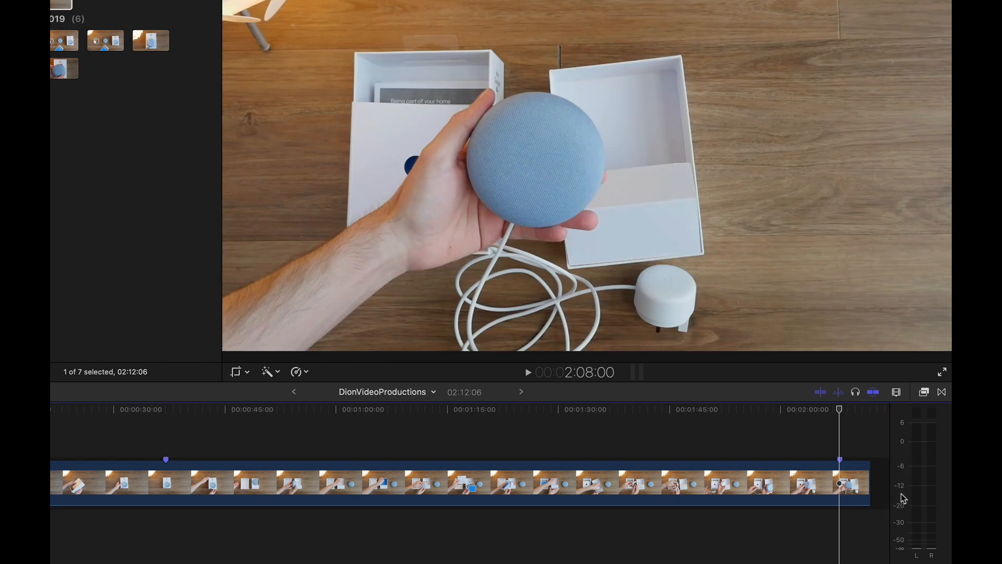
{"action": "mouse_move", "coordinate": [896, 448]}
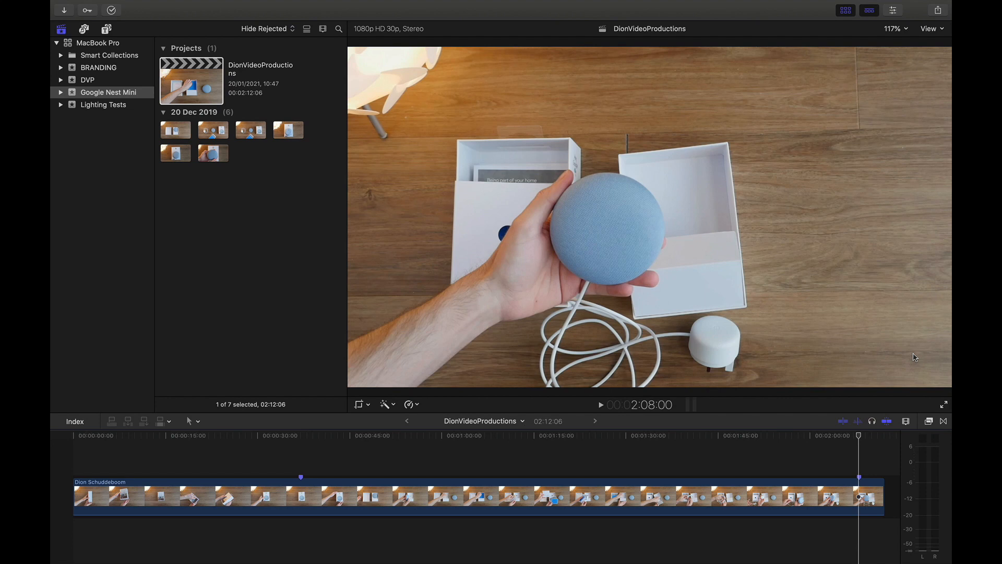
Open the viewer zoom level list, currently at 117%.
{"action": "left_click", "coordinate": [893, 29]}
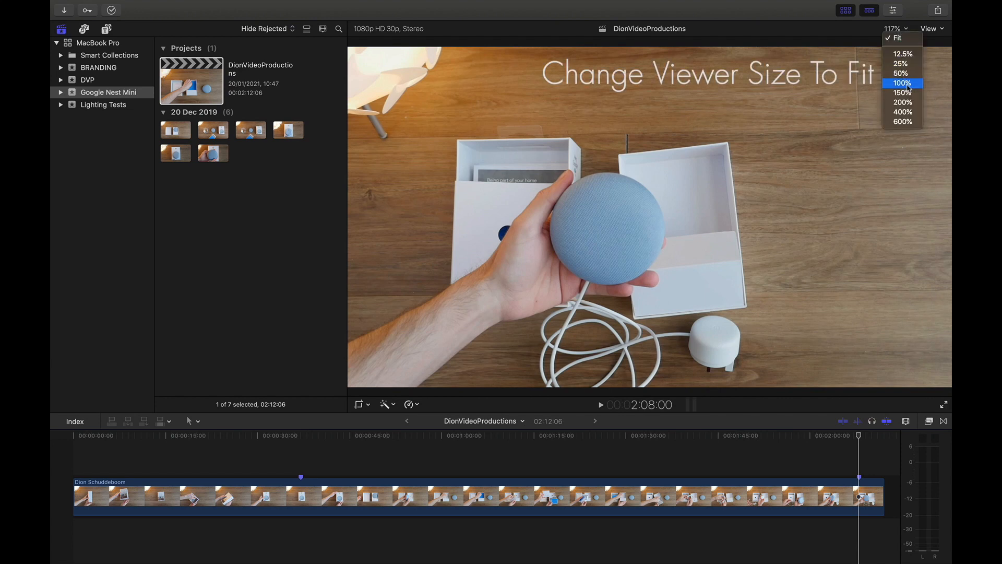
Change the viewer zoom from 117% toward Fit.
{"action": "left_click", "coordinate": [901, 83]}
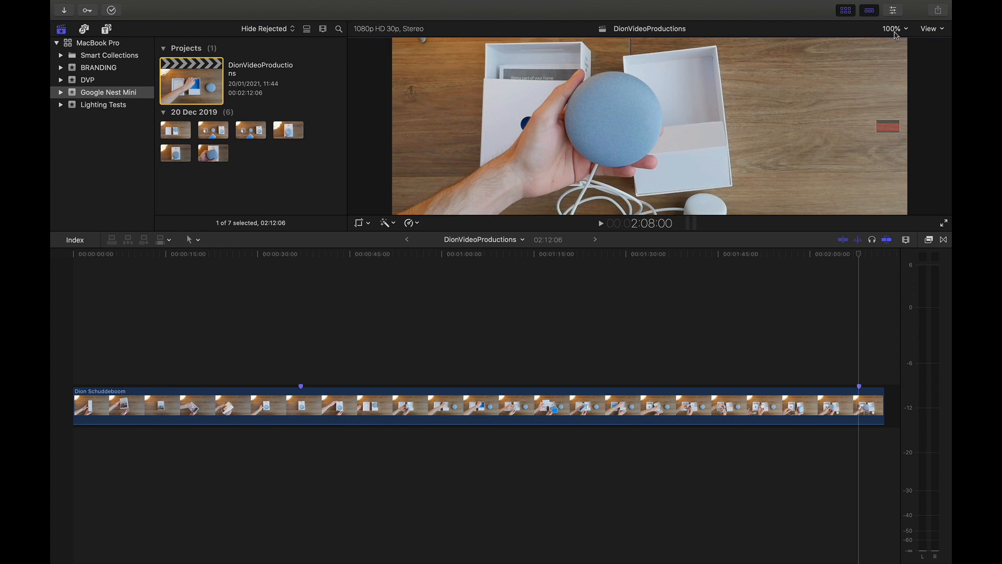
{"action": "left_click", "coordinate": [893, 28]}
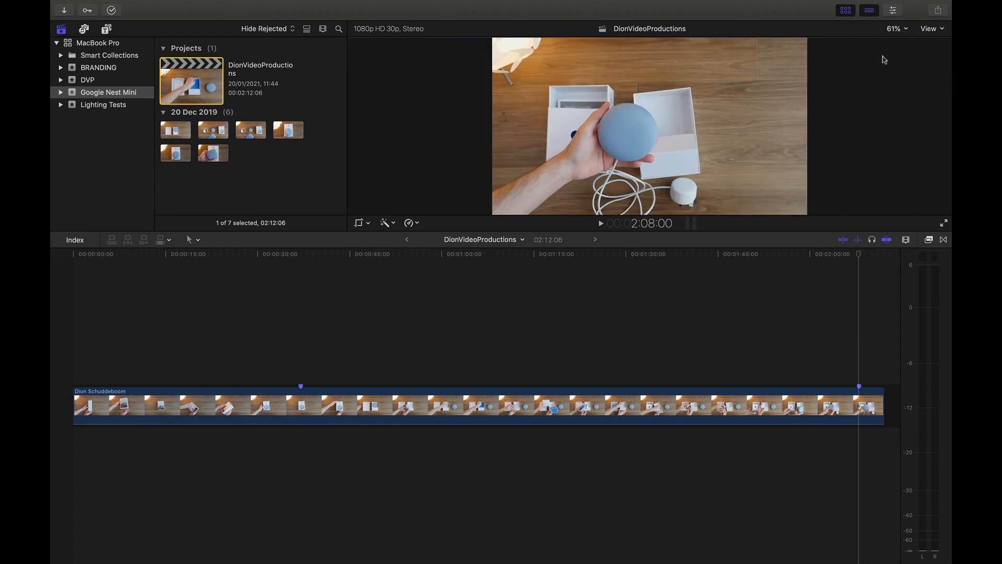
{"action": "mouse_move", "coordinate": [775, 187]}
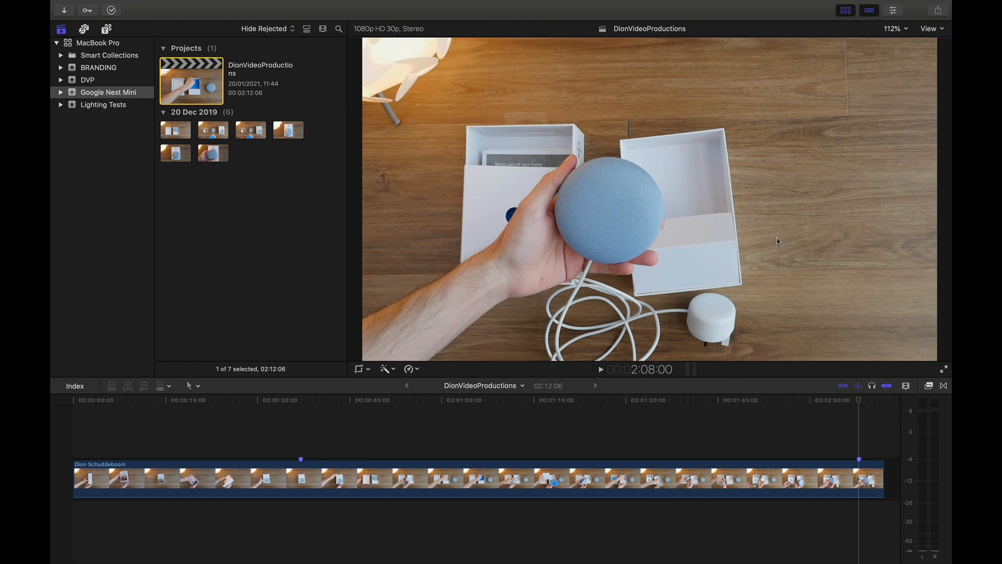
{"action": "mouse_move", "coordinate": [896, 34]}
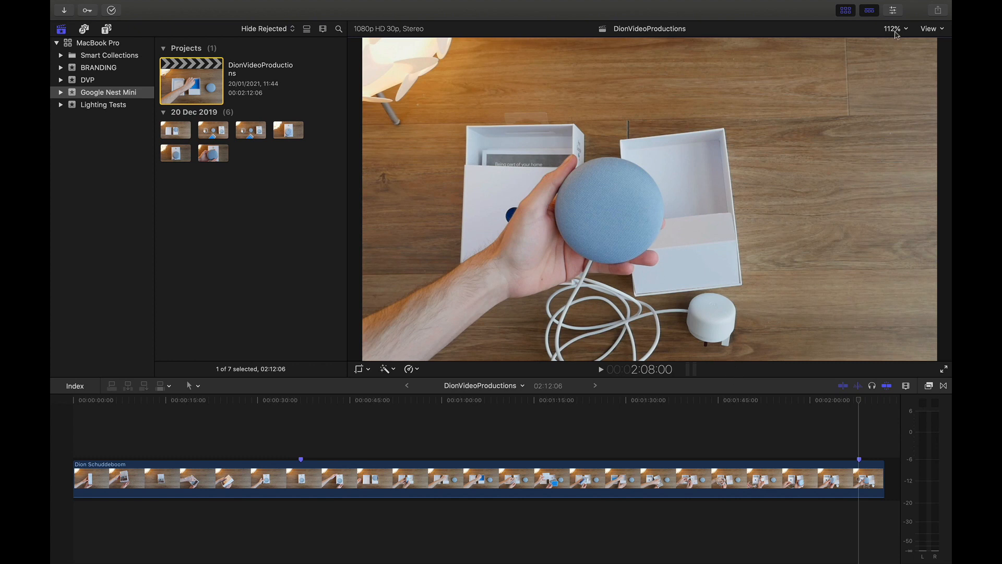
{"action": "mouse_move", "coordinate": [899, 58]}
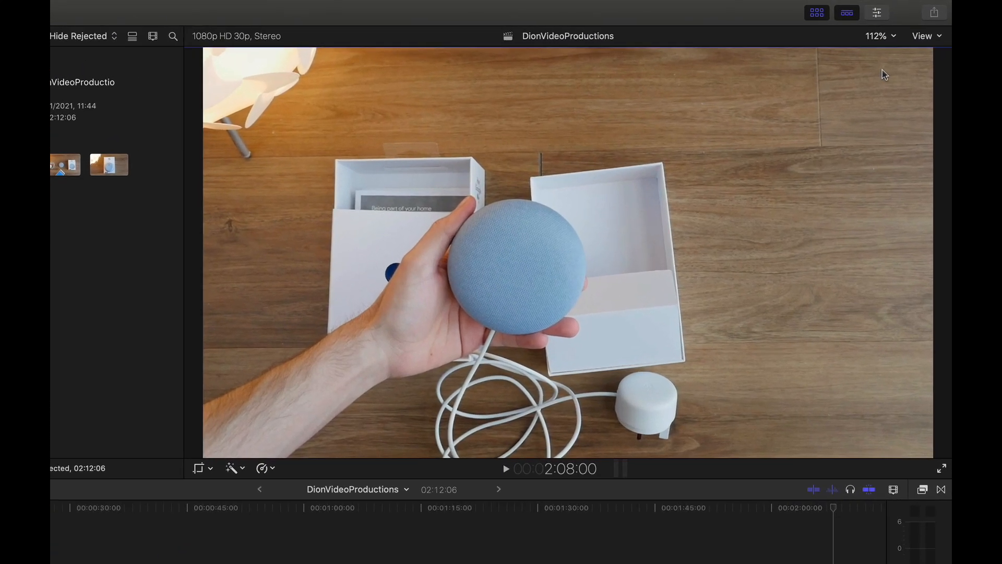
Toggle the audio meters button in the dashboard.
{"action": "left_click", "coordinate": [924, 36]}
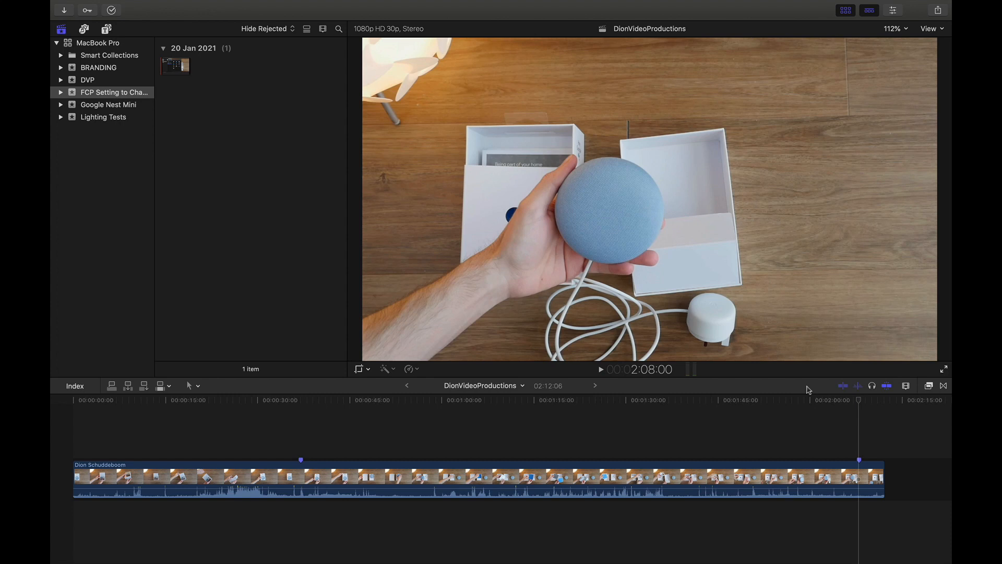
{"action": "mouse_move", "coordinate": [845, 390]}
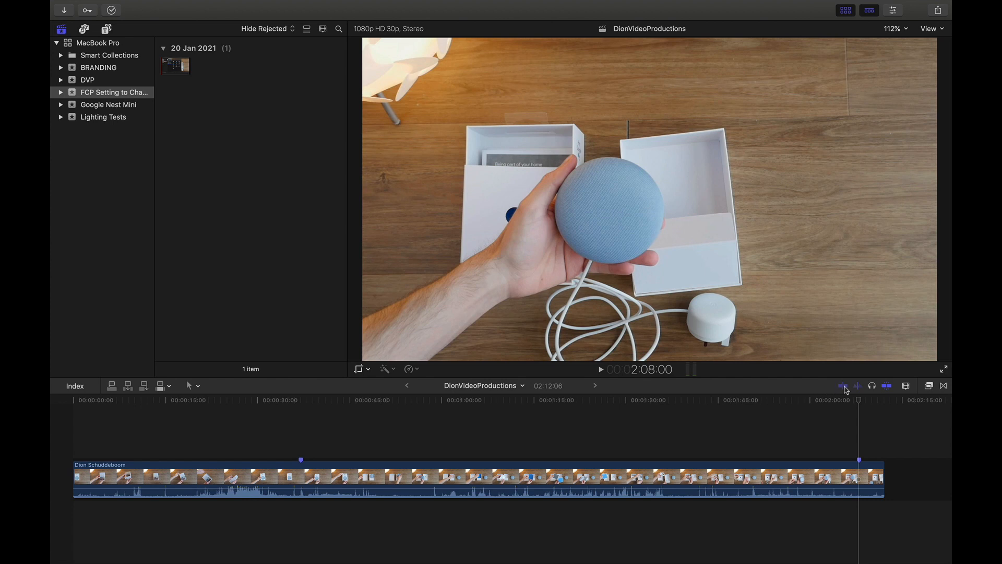
{"action": "mouse_move", "coordinate": [845, 385]}
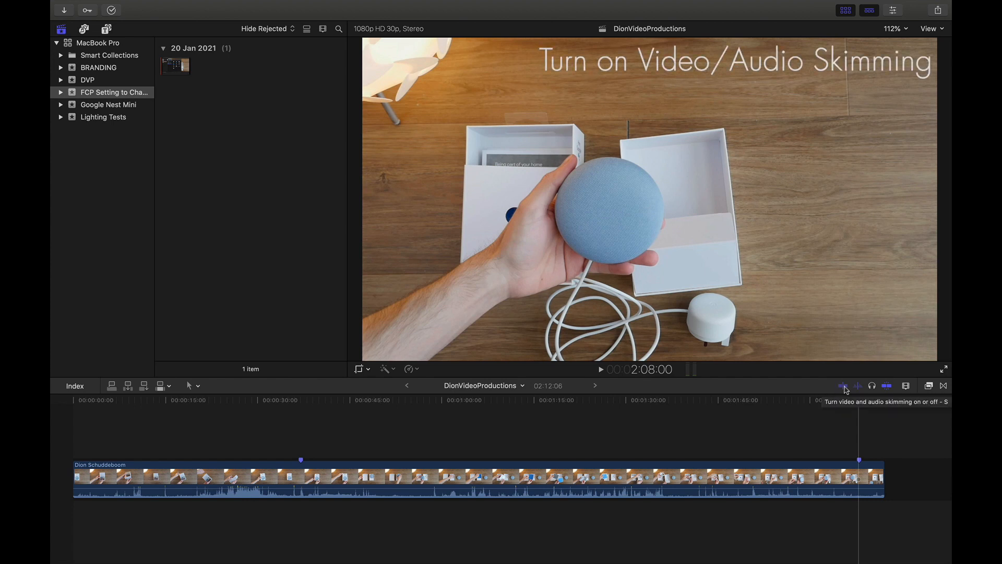
Switch on Skimming and hover over the timeline clip to preview it.
{"action": "left_click", "coordinate": [844, 385]}
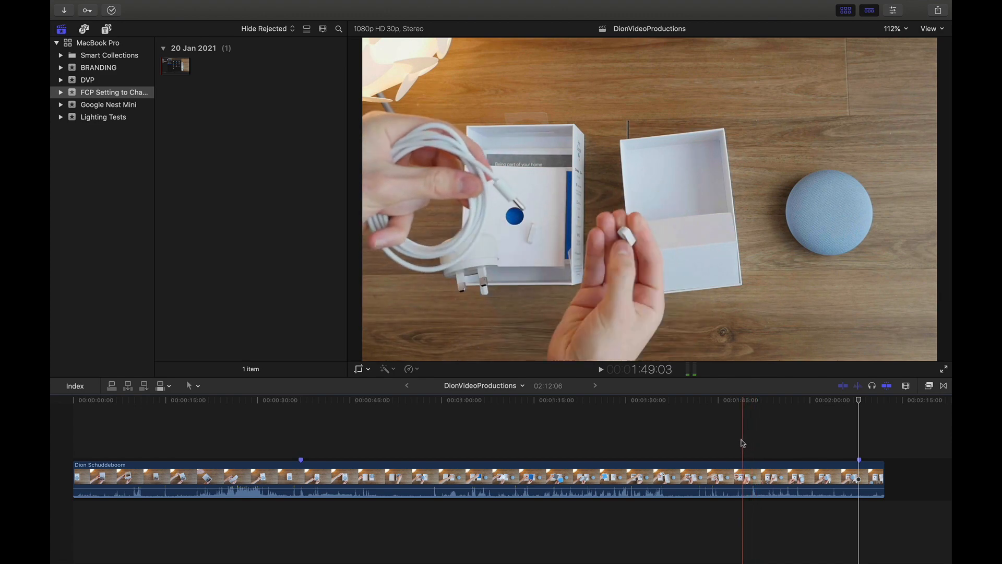
{"action": "left_click", "coordinate": [687, 428]}
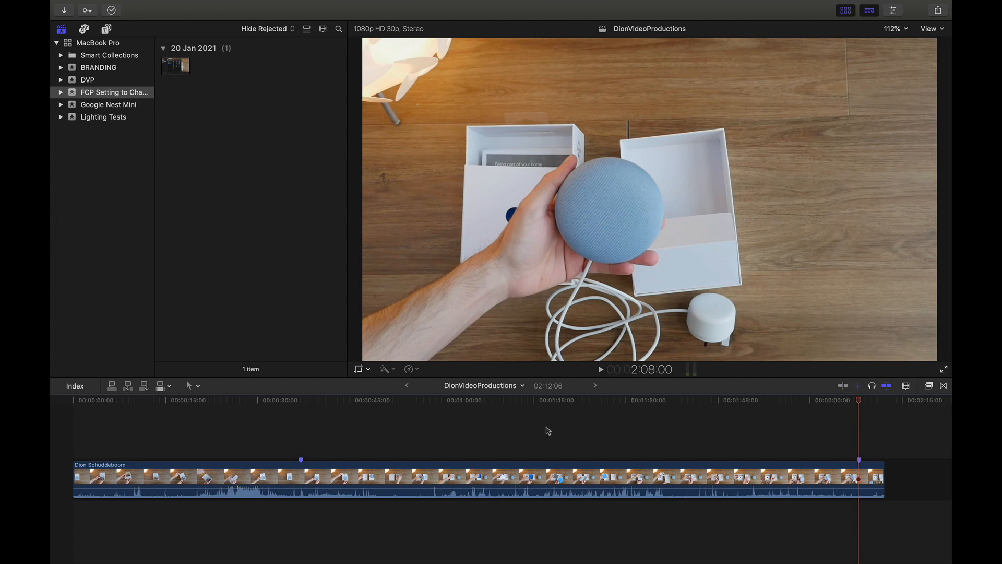
{"action": "mouse_move", "coordinate": [860, 403]}
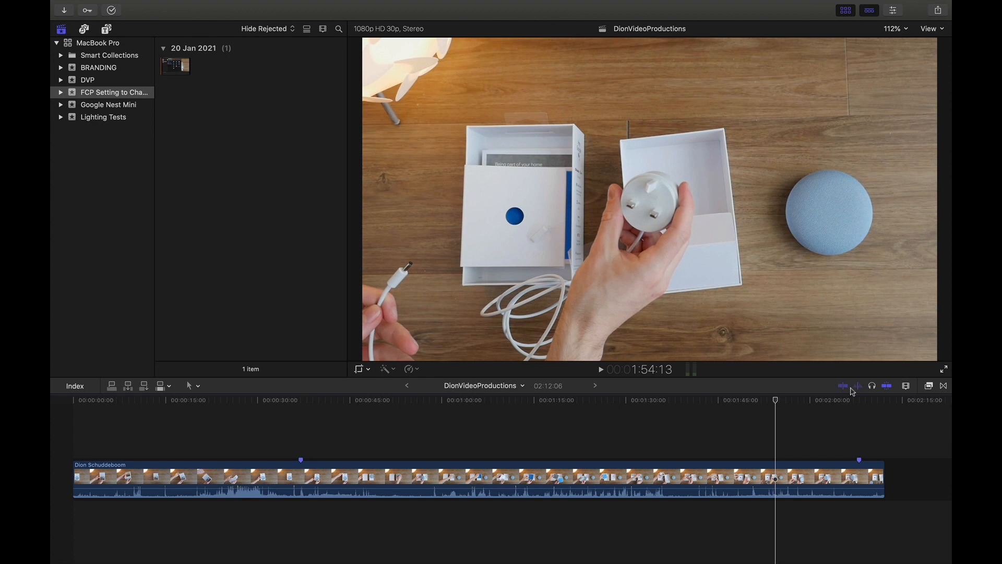
{"action": "mouse_move", "coordinate": [859, 385]}
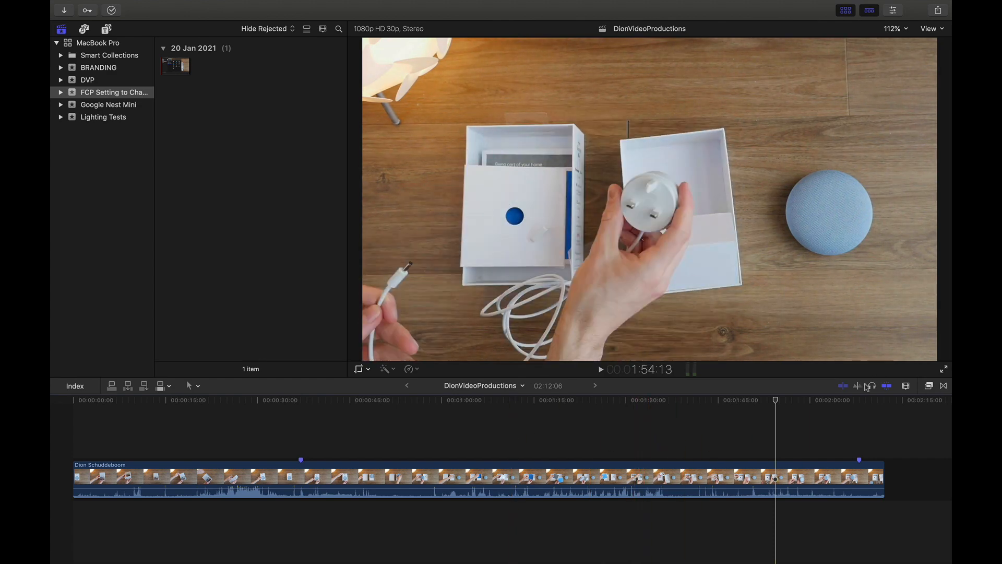
Enable audio skimming next to the video Skimming button.
{"action": "left_click", "coordinate": [542, 428]}
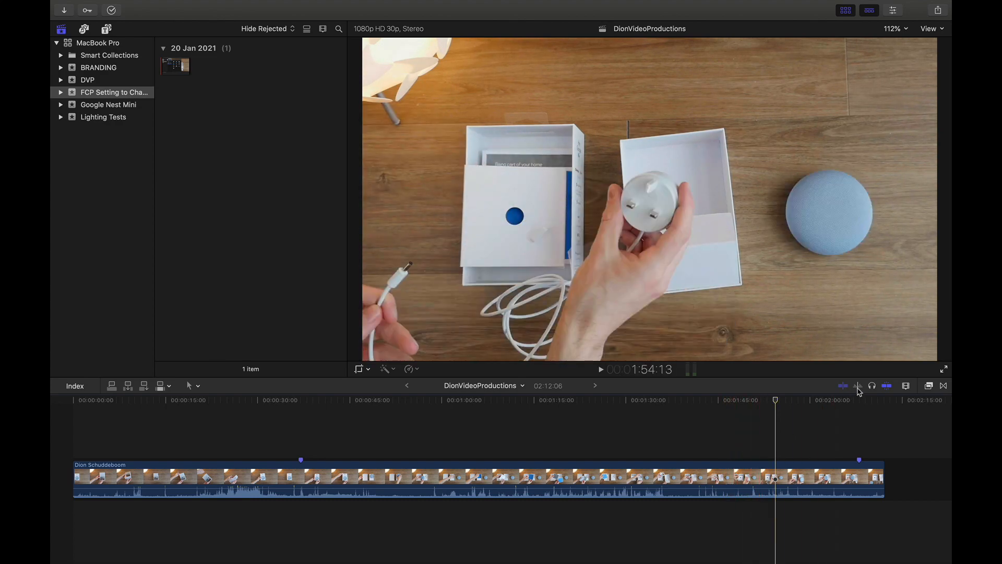
{"action": "mouse_move", "coordinate": [859, 385]}
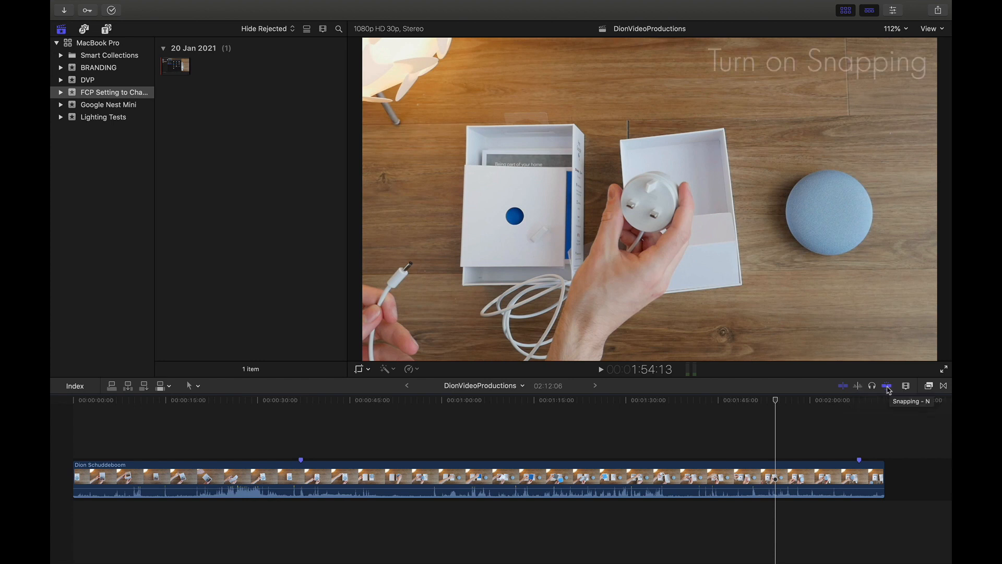
Toggle snapping off and back on, leaving it enabled.
{"action": "left_click", "coordinate": [886, 385]}
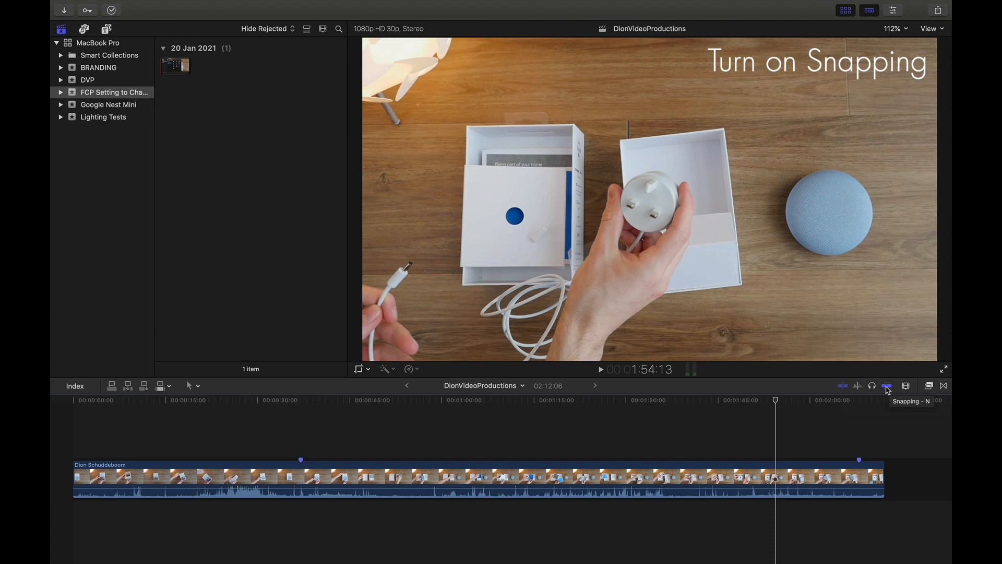
{"action": "left_click", "coordinate": [886, 385]}
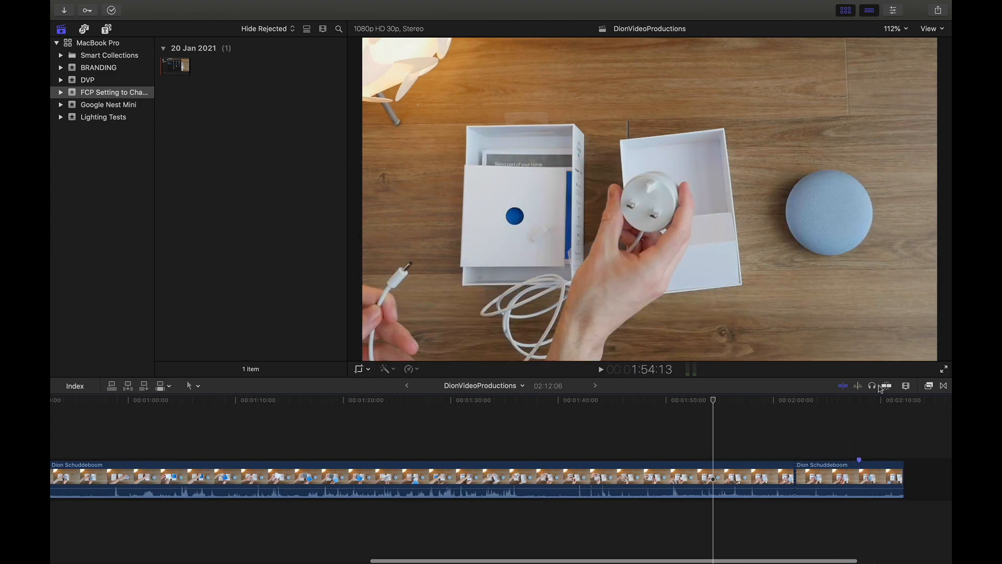
Open the timeline's Clip Appearance options showing display styles and clip details.
{"action": "left_click", "coordinate": [905, 385]}
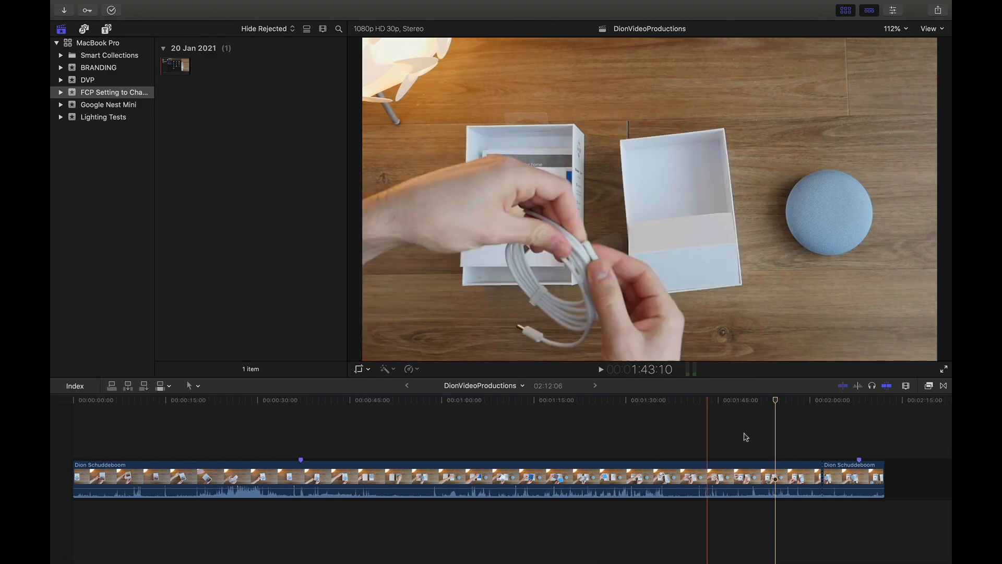
{"action": "left_click", "coordinate": [898, 399]}
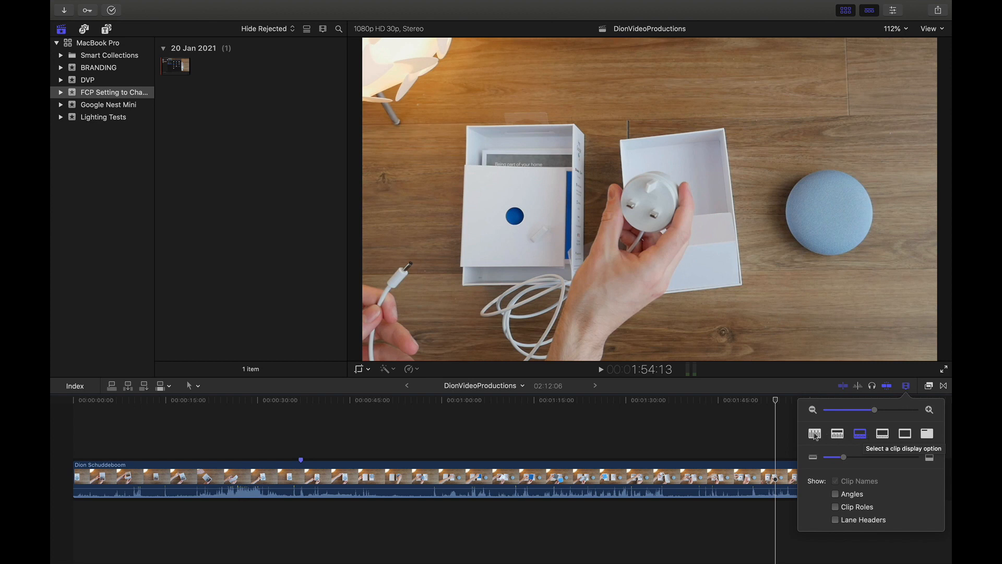
Show timeline clips as audio waveforms only and increase the clip height.
{"action": "left_click", "coordinate": [813, 432]}
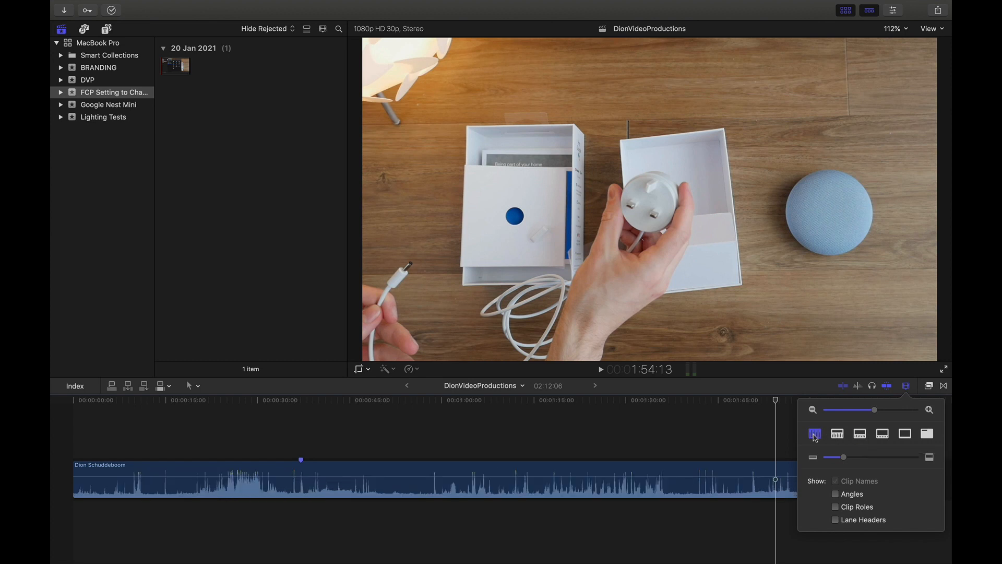
{"action": "left_click", "coordinate": [598, 475]}
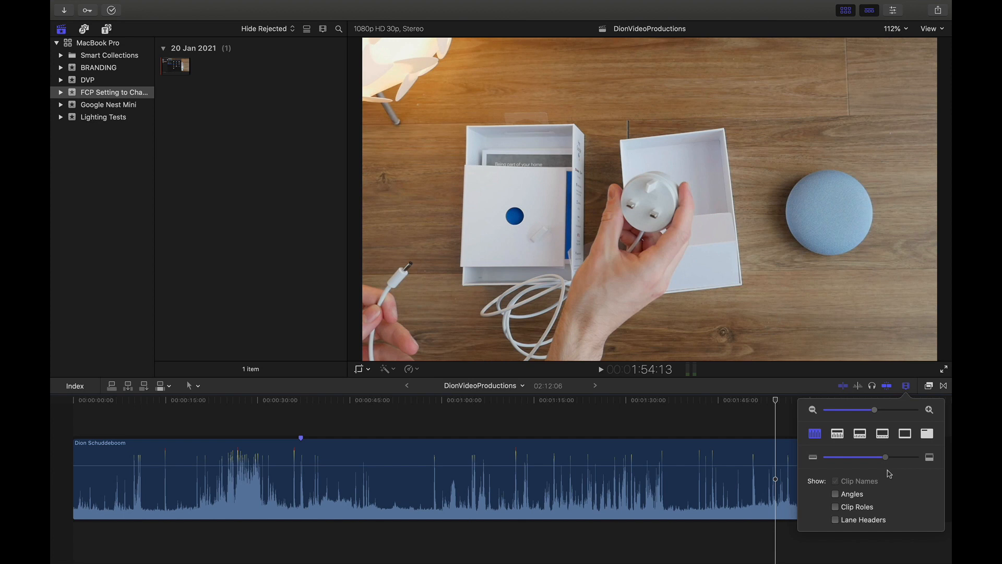
Try filmstrip-only and name-only views, settle on video plus audio waveform, then close Clip Appearance.
{"action": "left_click", "coordinate": [903, 433]}
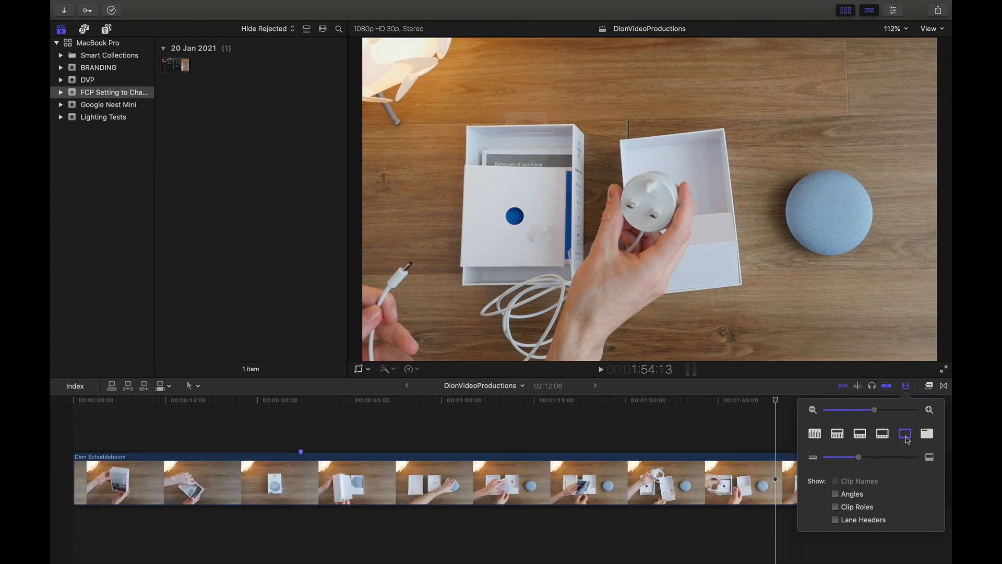
{"action": "left_click", "coordinate": [926, 433]}
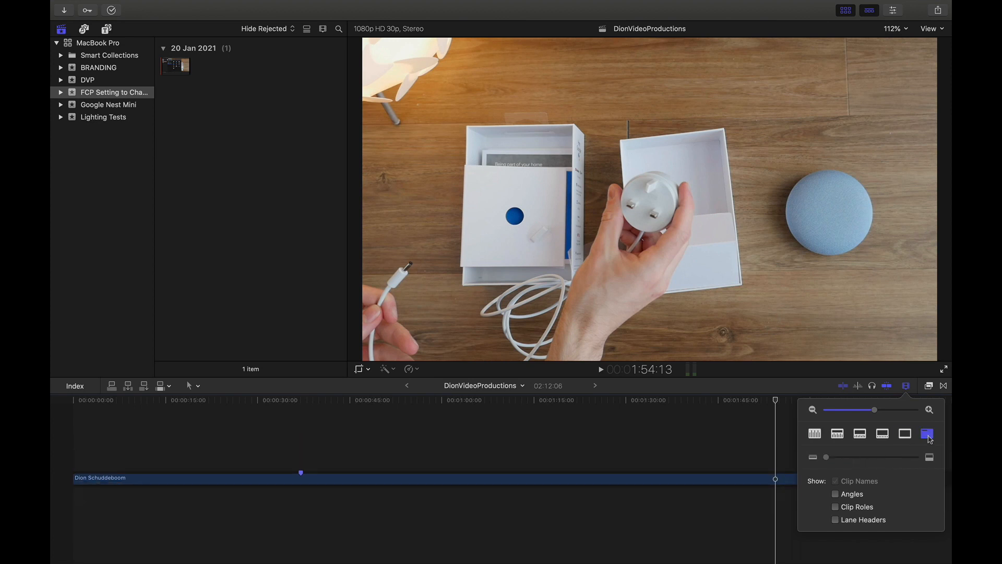
{"action": "left_click", "coordinate": [859, 433]}
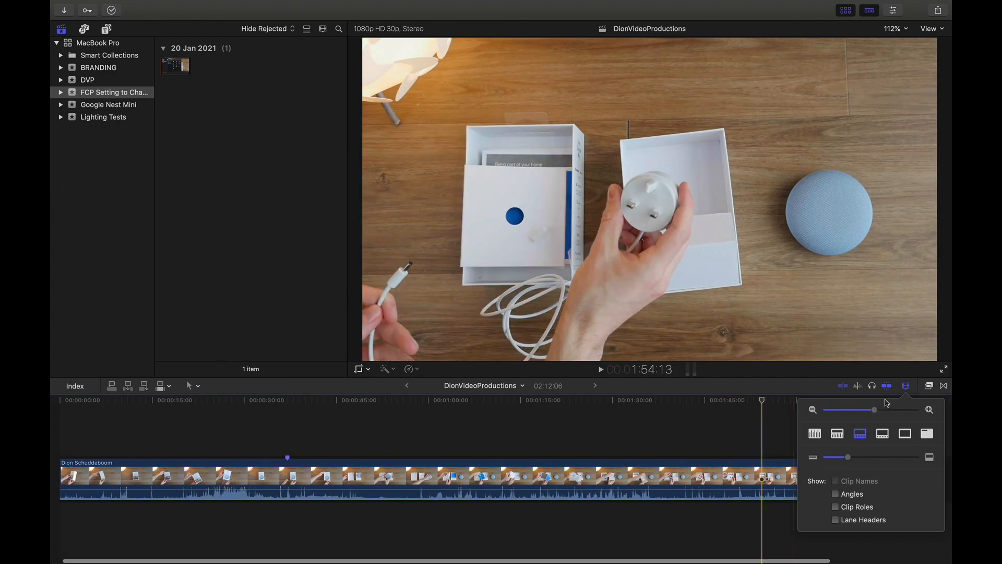
{"action": "mouse_move", "coordinate": [907, 385]}
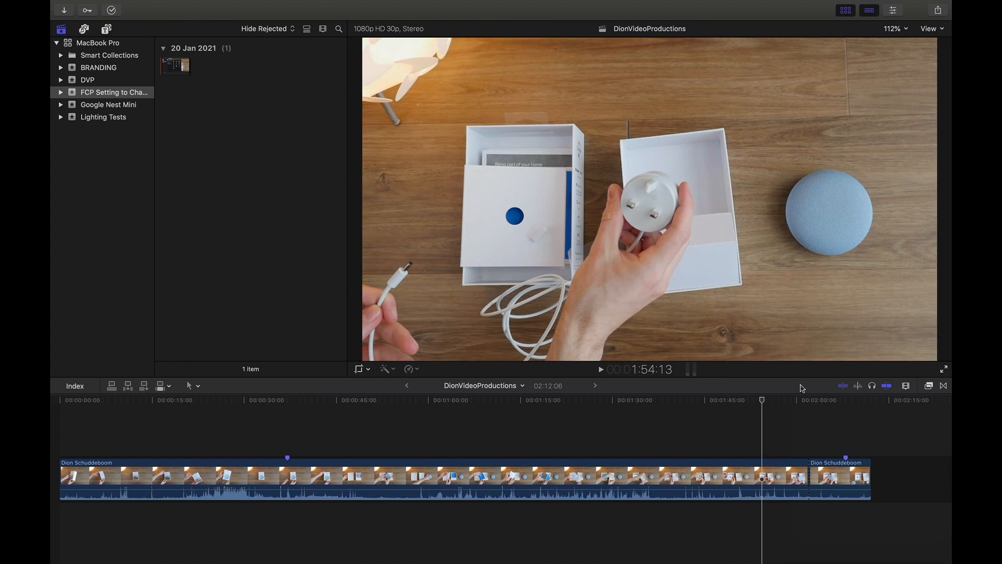
{"action": "left_click", "coordinate": [108, 91]}
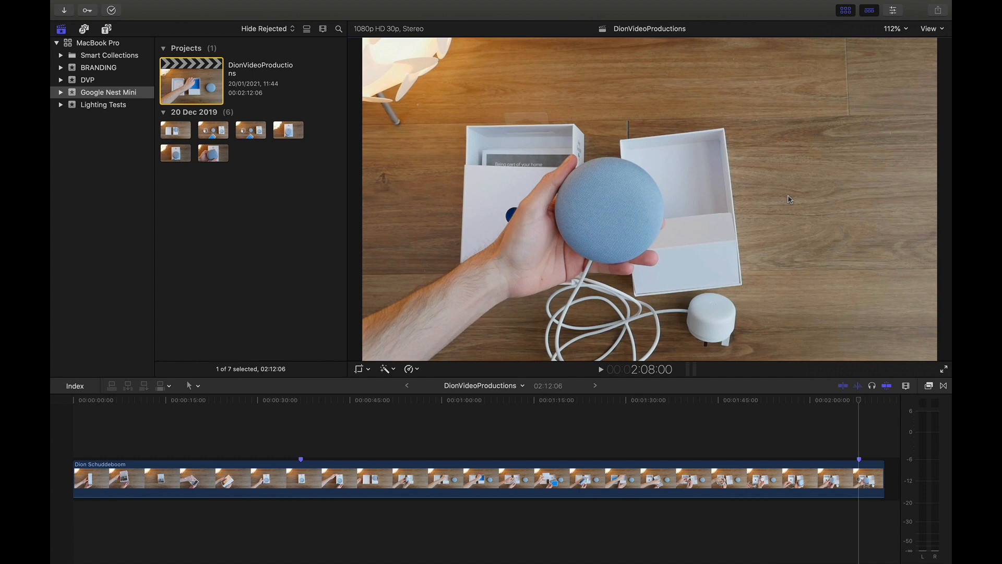